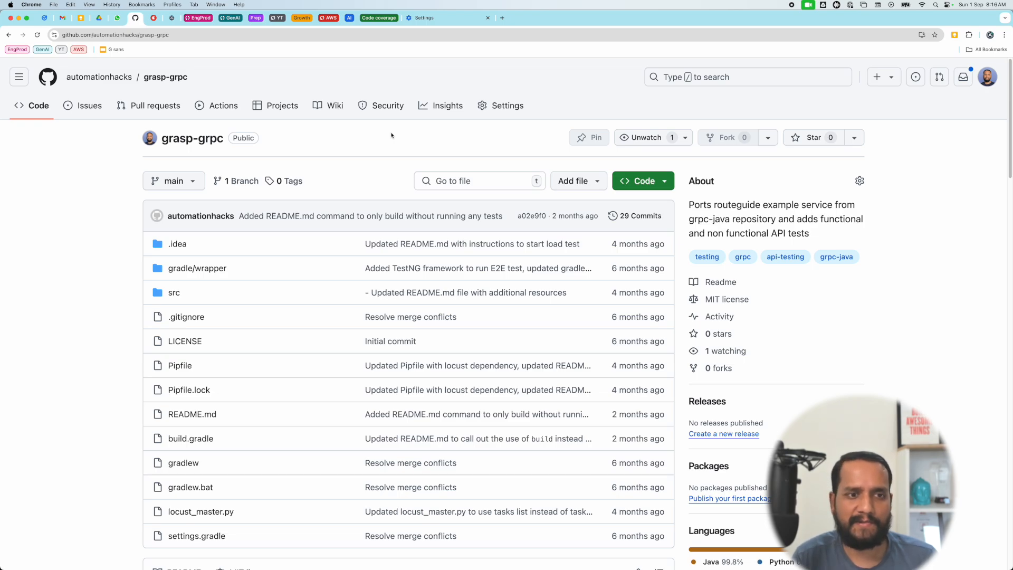
# Check the grasp-grpc repository's clone options and open build.gradle beside the README
pyautogui.scroll(-3)
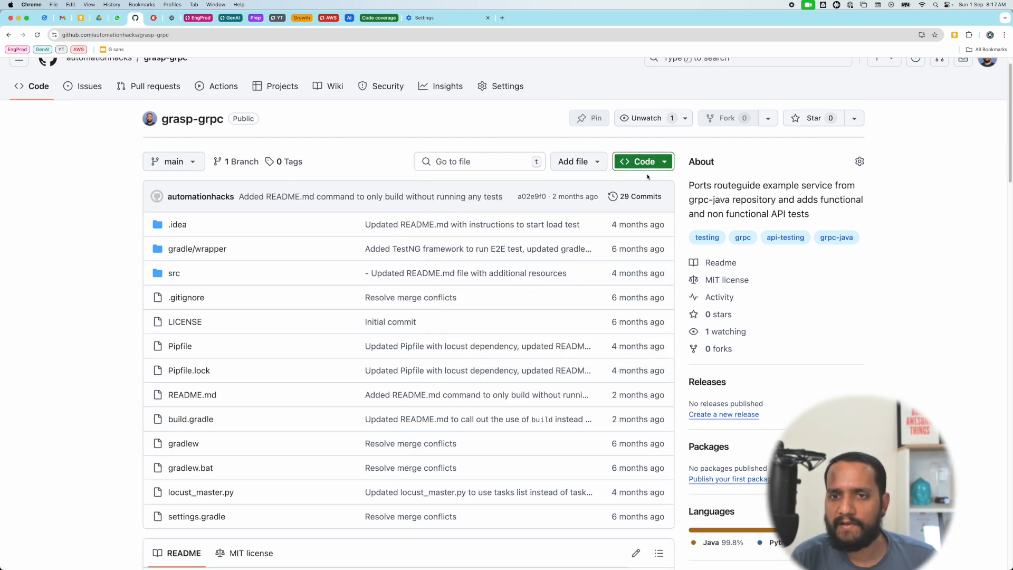
pyautogui.click(642, 161)
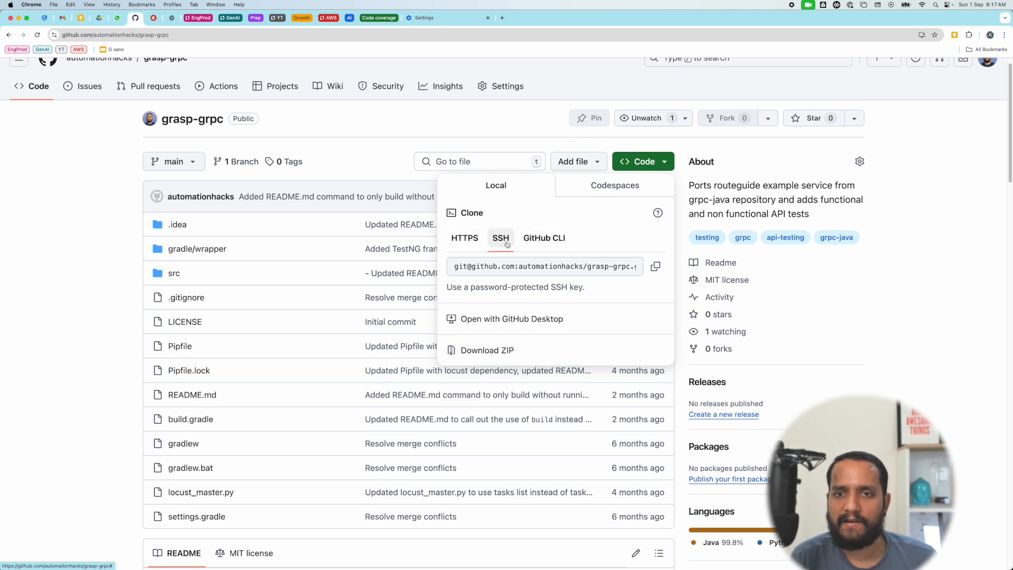
pyautogui.scroll(-3)
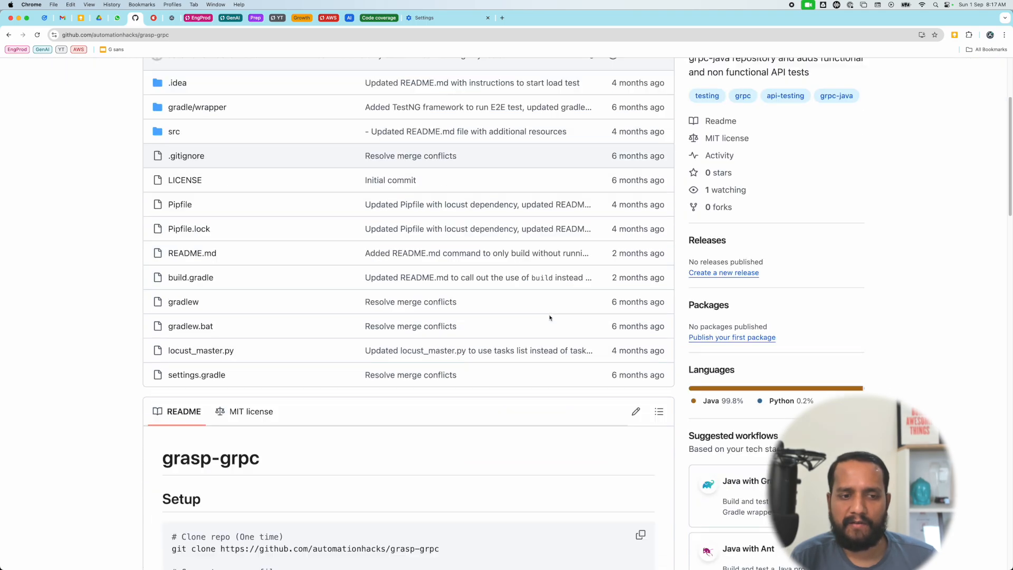
pyautogui.scroll(-3)
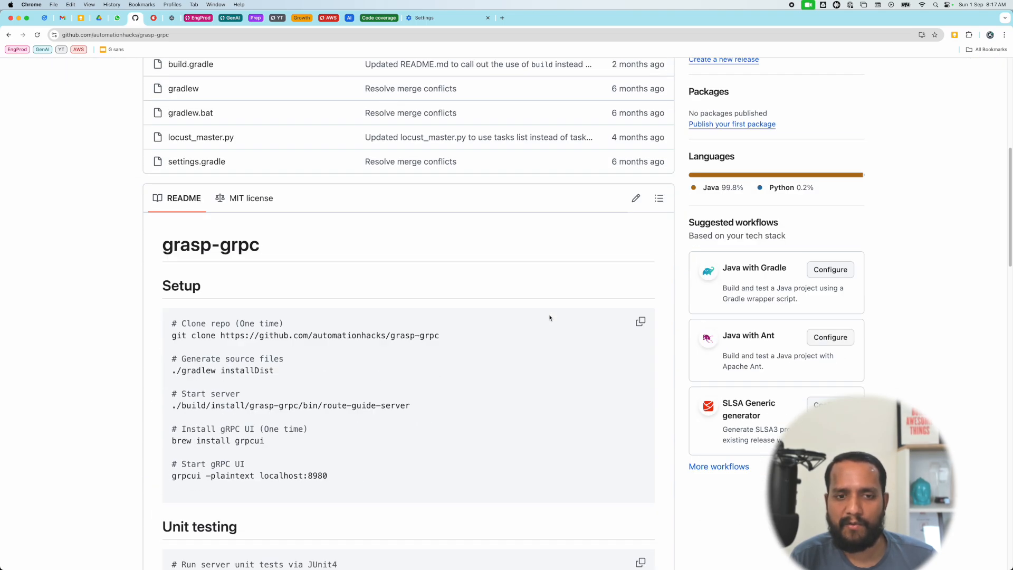
pyautogui.moveTo(425, 308)
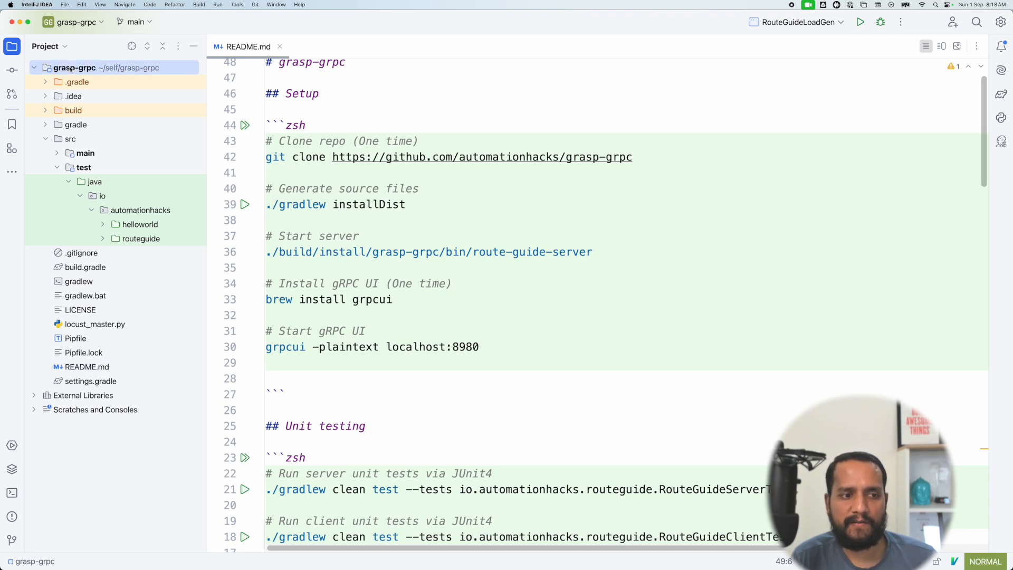
pyautogui.click(85, 267)
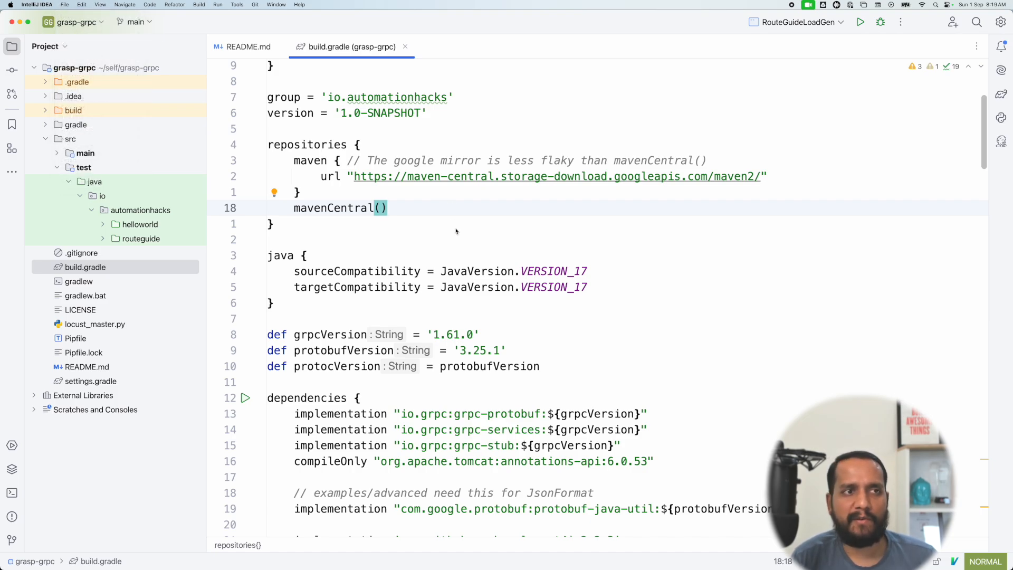
pyautogui.click(64, 4)
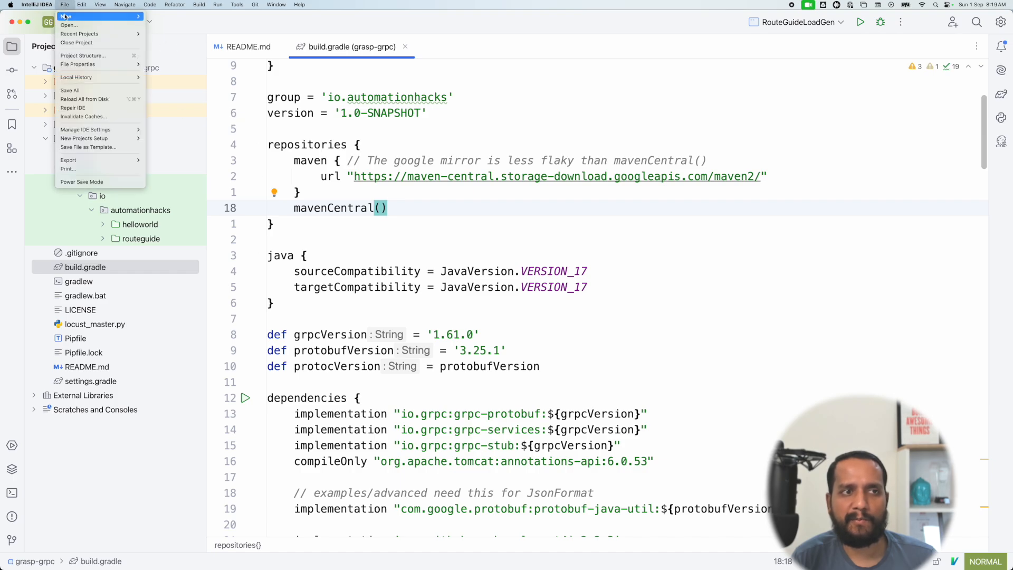
# In Project Structure, start a JDK download, browse vendors and keep version 22
pyautogui.click(83, 55)
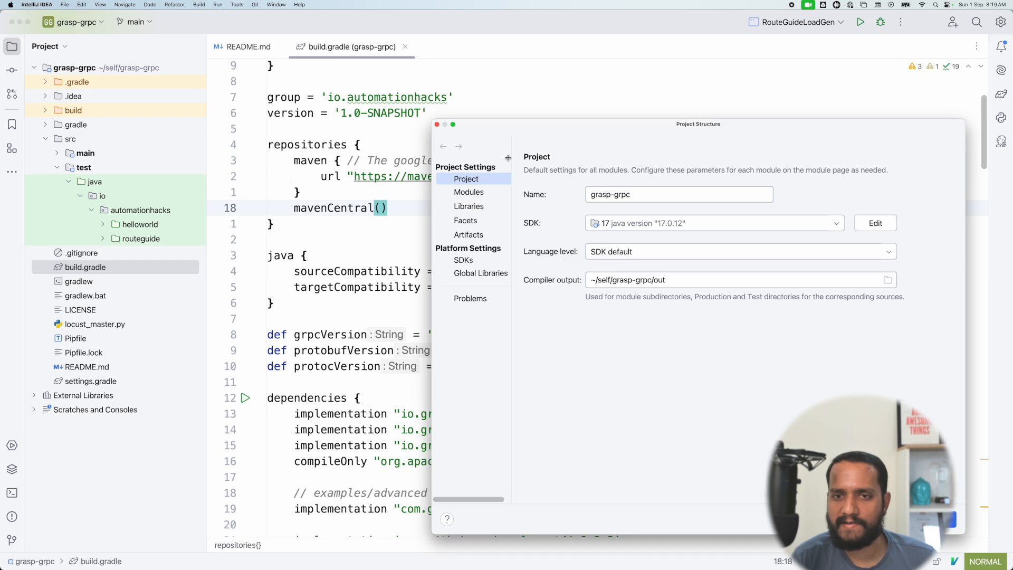
pyautogui.moveTo(607, 237)
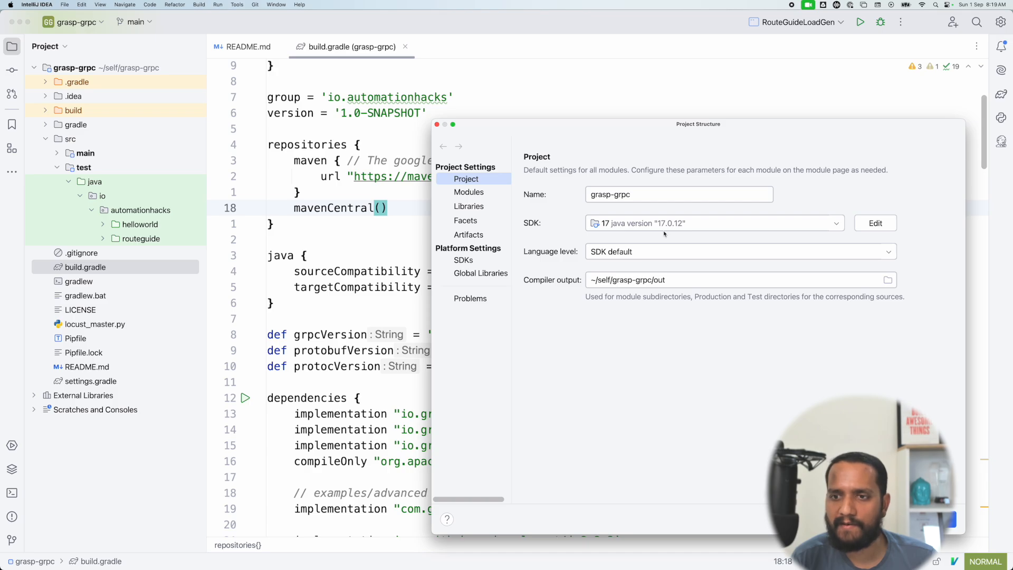
pyautogui.moveTo(654, 170)
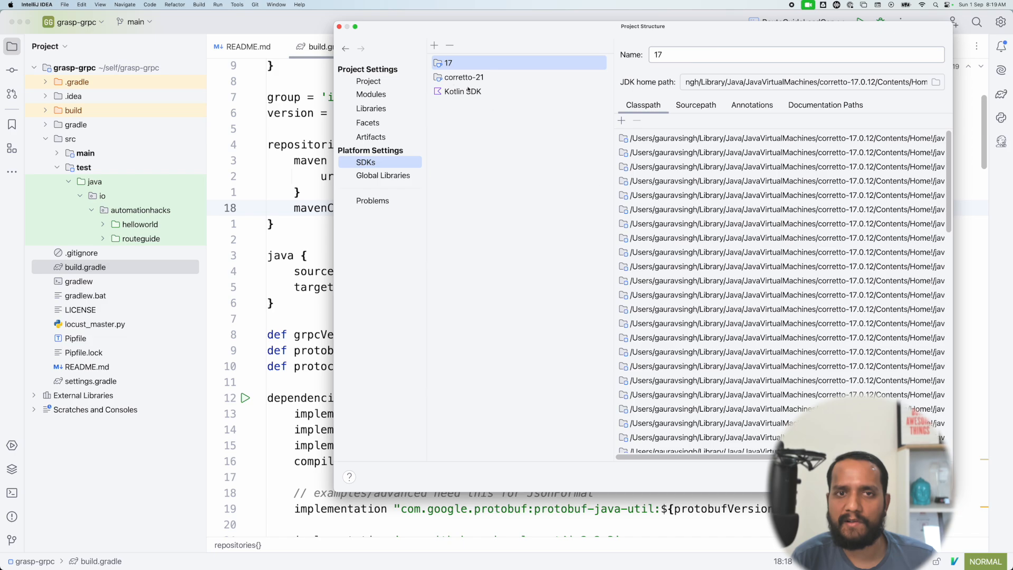
pyautogui.click(434, 45)
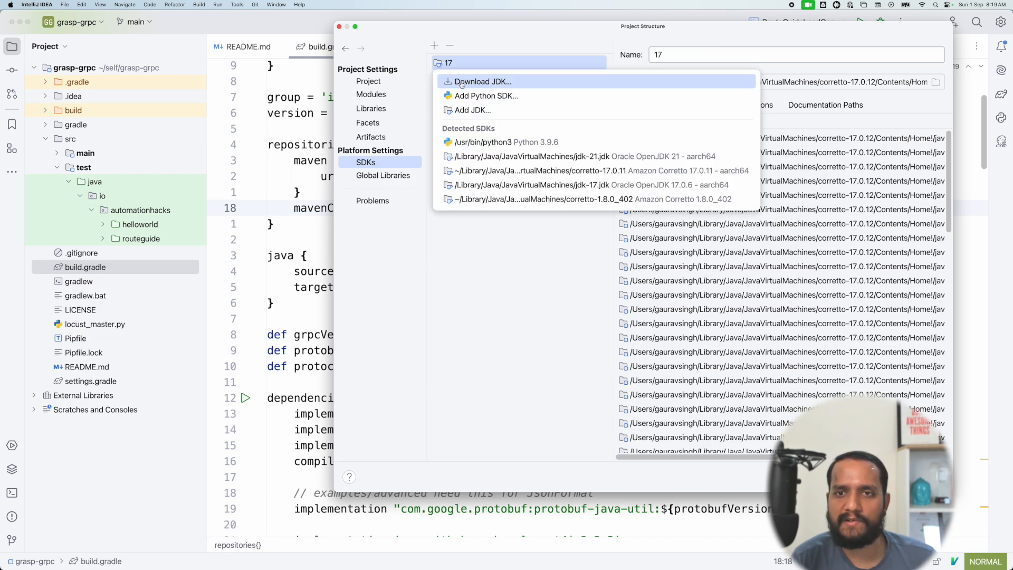
pyautogui.click(481, 81)
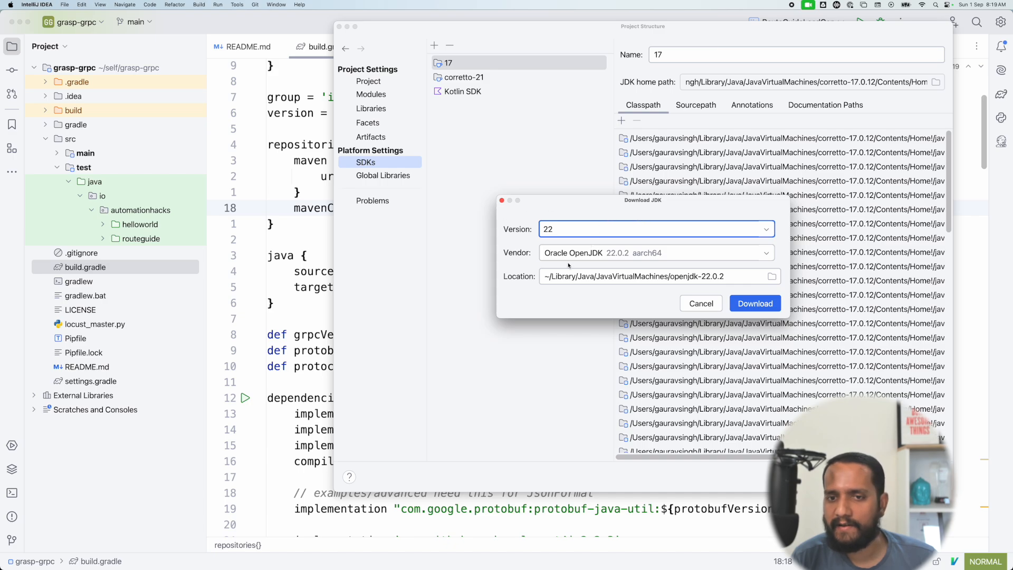
pyautogui.click(656, 253)
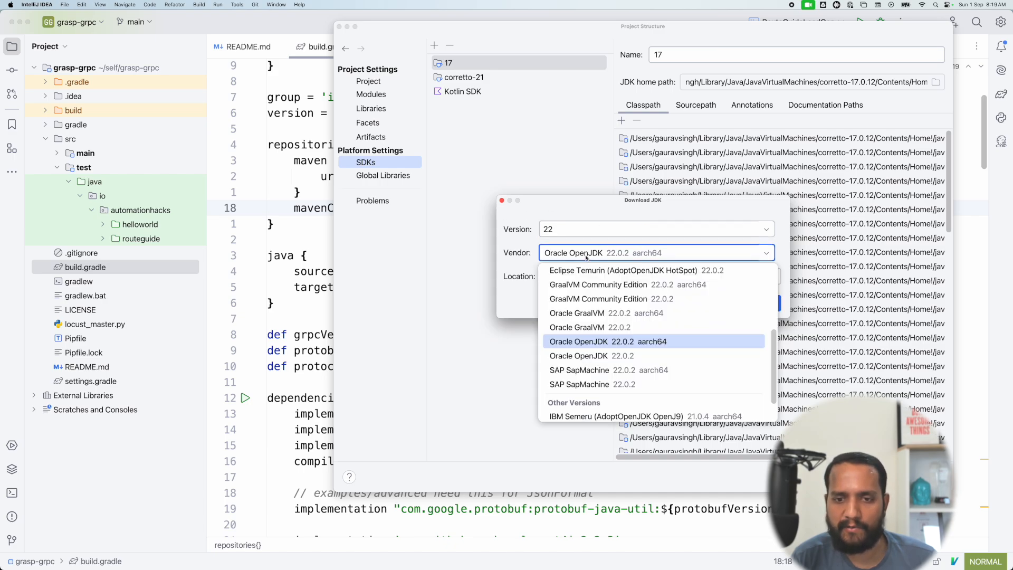
pyautogui.scroll(-3)
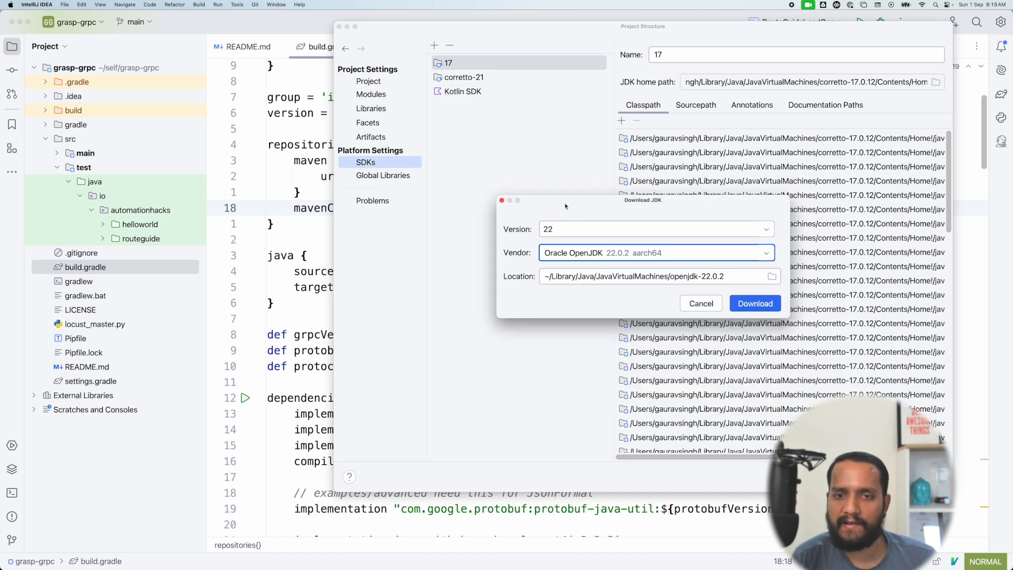
pyautogui.click(762, 228)
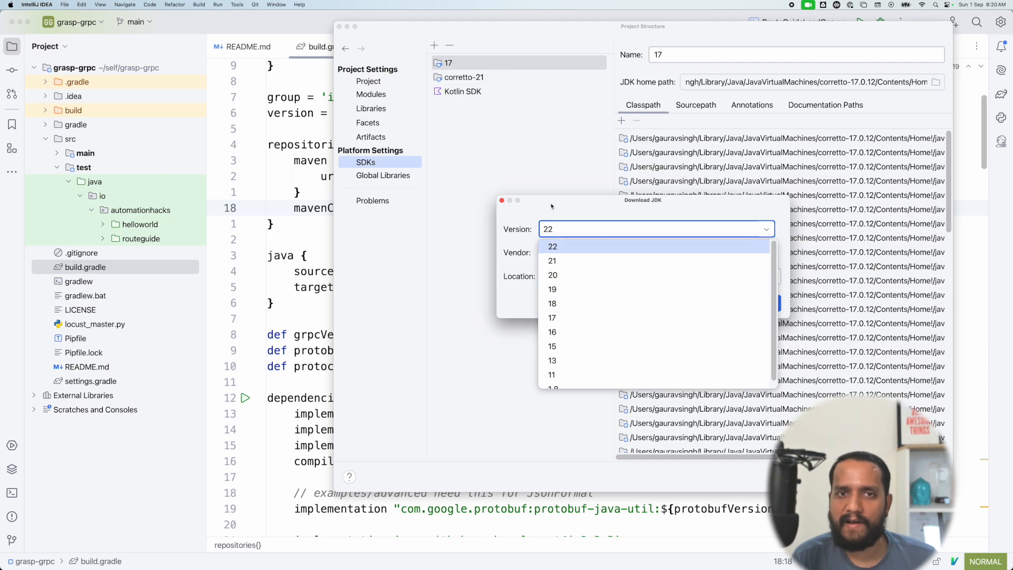
pyautogui.click(502, 200)
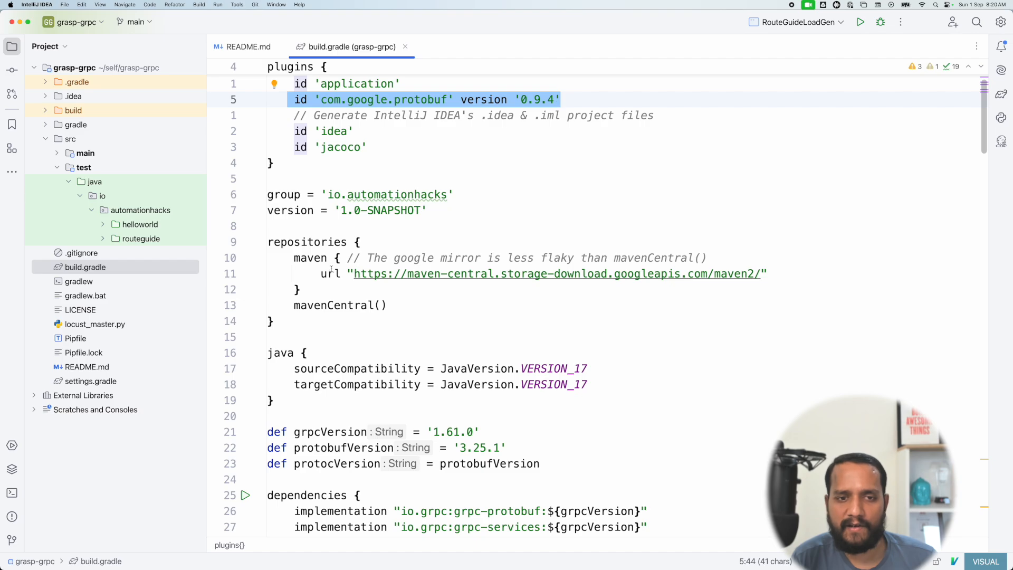
# Scroll build.gradle's plugins down to the gRPC, protobuf, JUnit, Mockito and TestNG dependencies
pyautogui.scroll(-3)
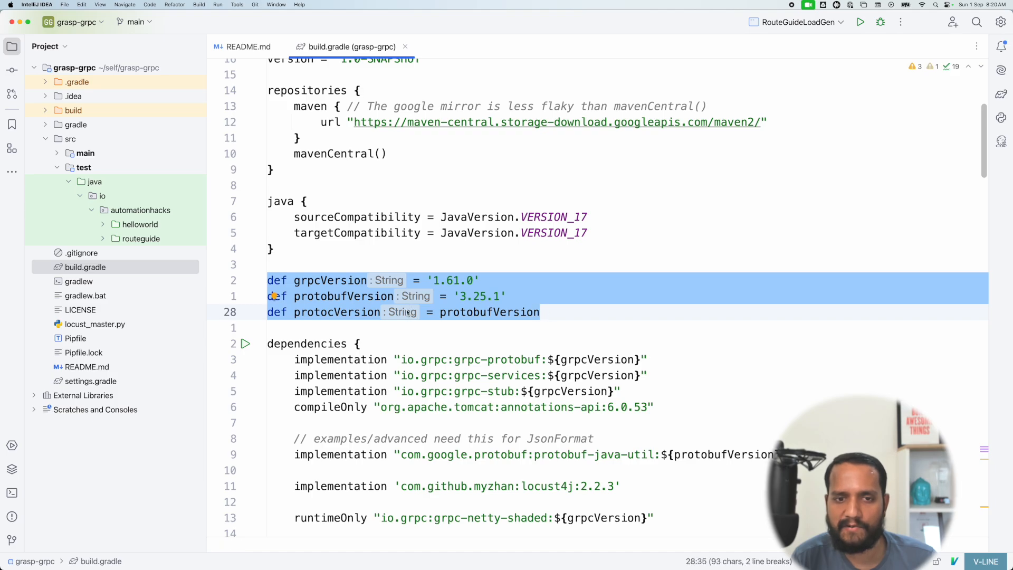
pyautogui.scroll(-3)
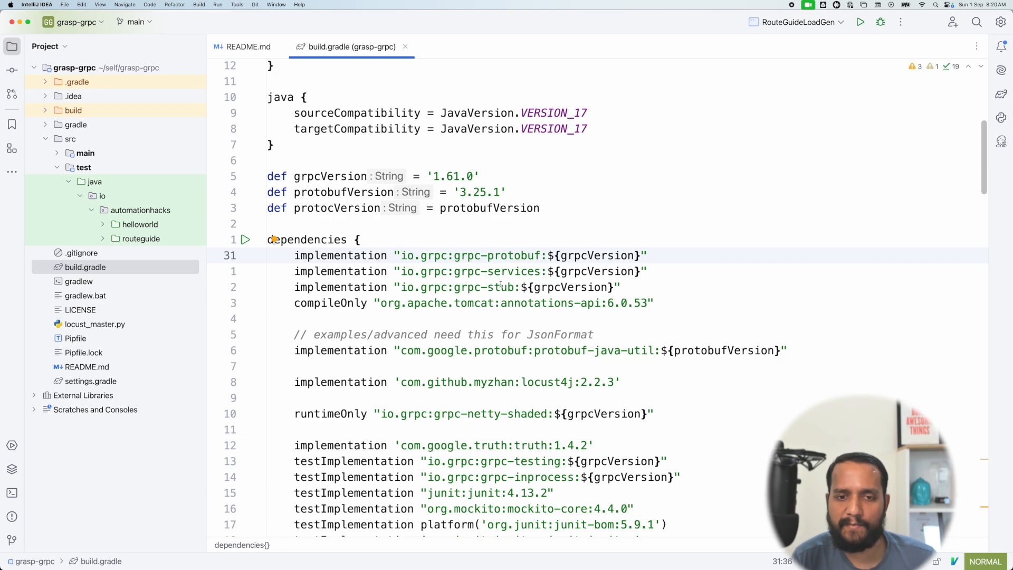
pyautogui.scroll(-3)
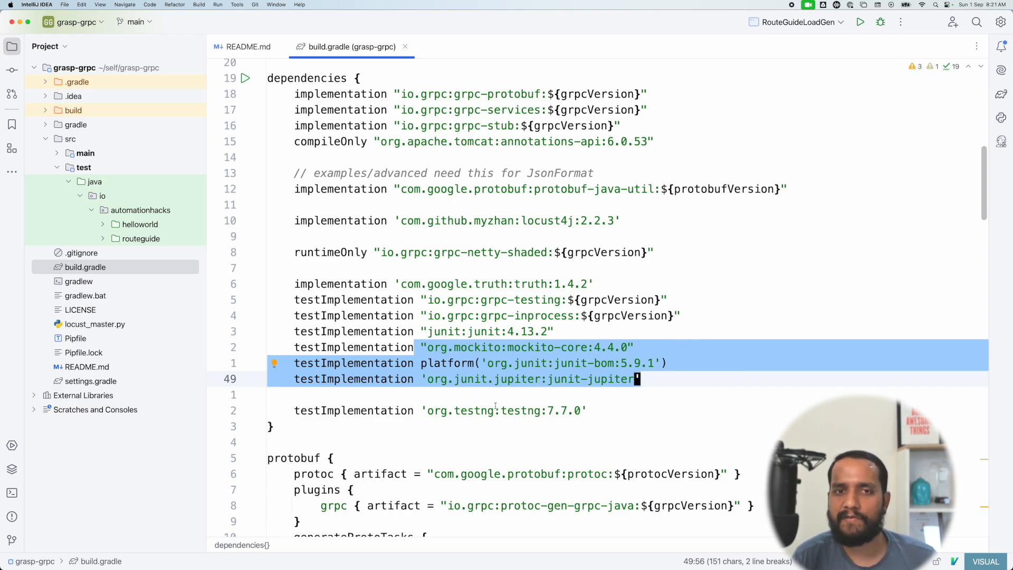
pyautogui.scroll(-3)
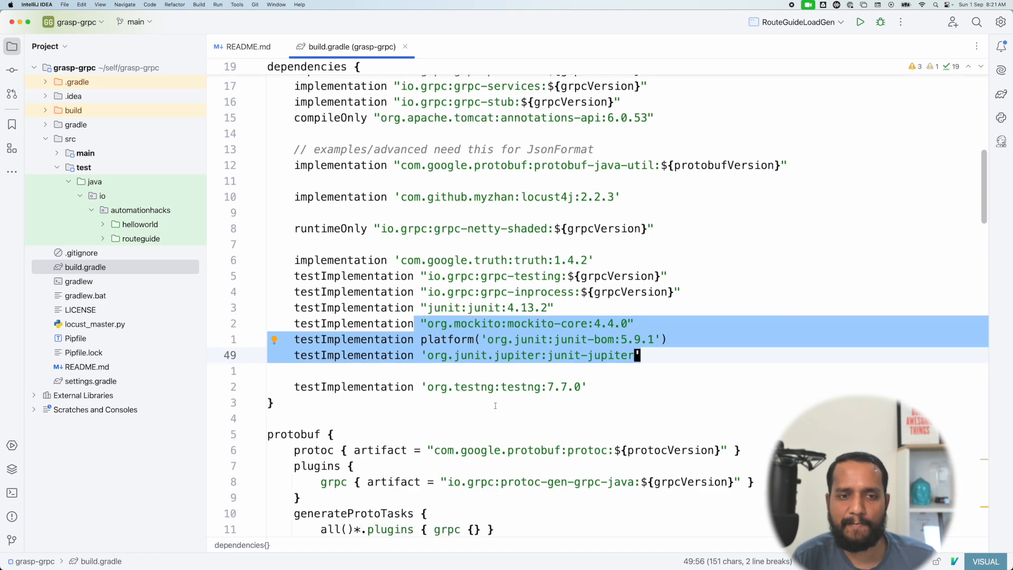
# Scroll past sourceSets, the runTests task and JaCoCo configuration to the start scripts
pyautogui.scroll(-3)
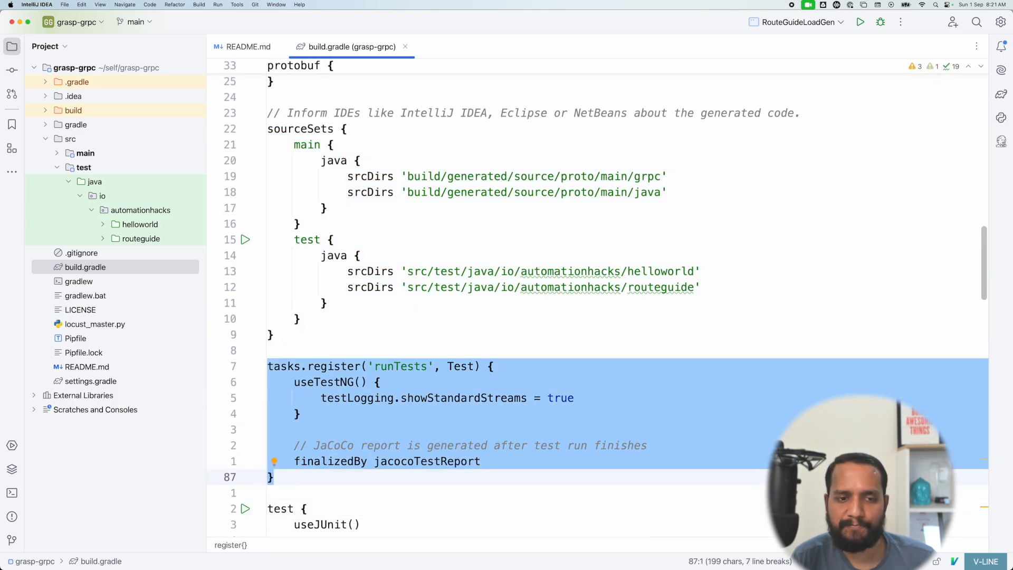
pyautogui.scroll(-3)
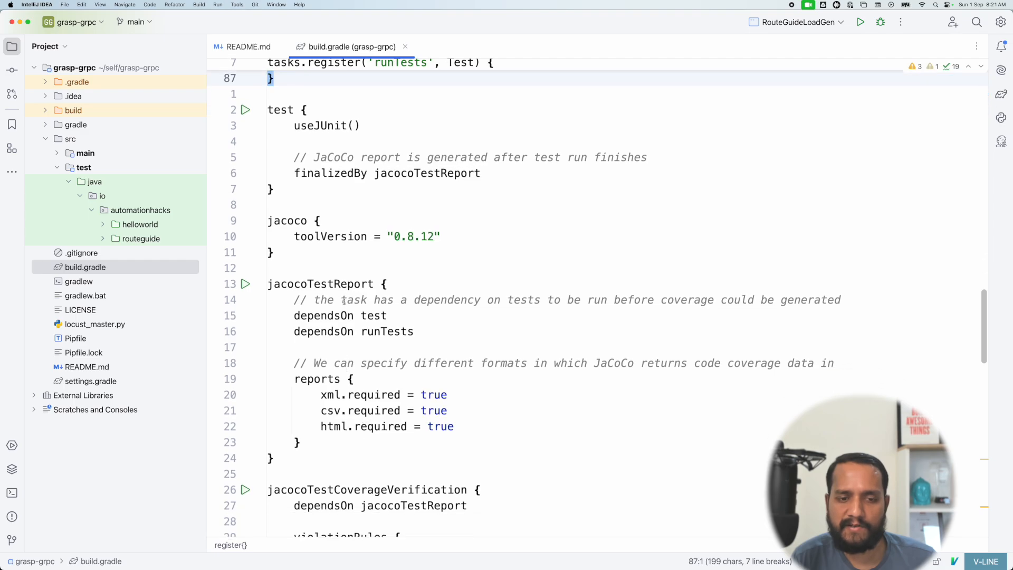
pyautogui.scroll(-3)
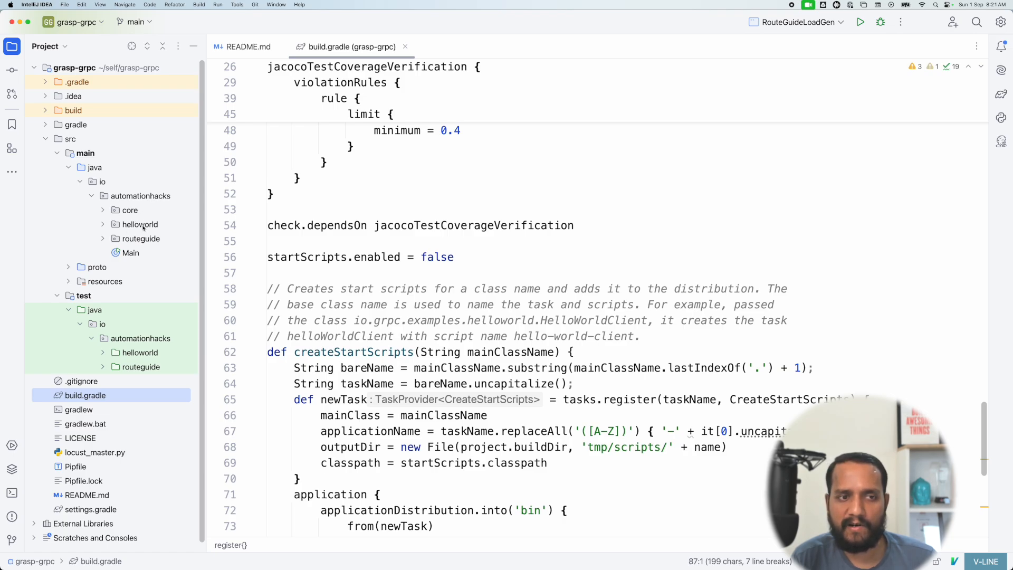
# Expand the routeguide package and the proto folder in the Project tree
pyautogui.click(140, 238)
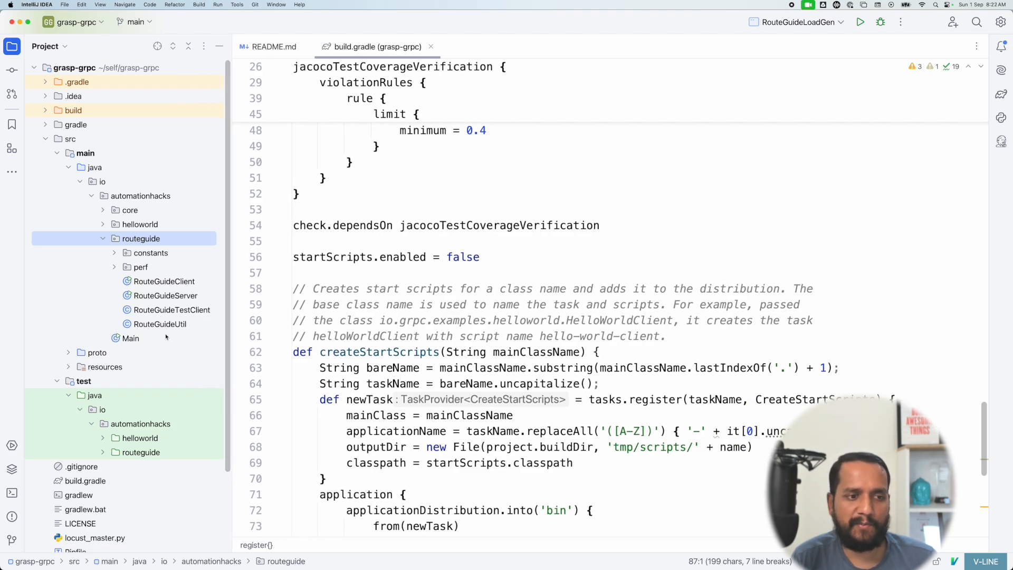
pyautogui.click(68, 353)
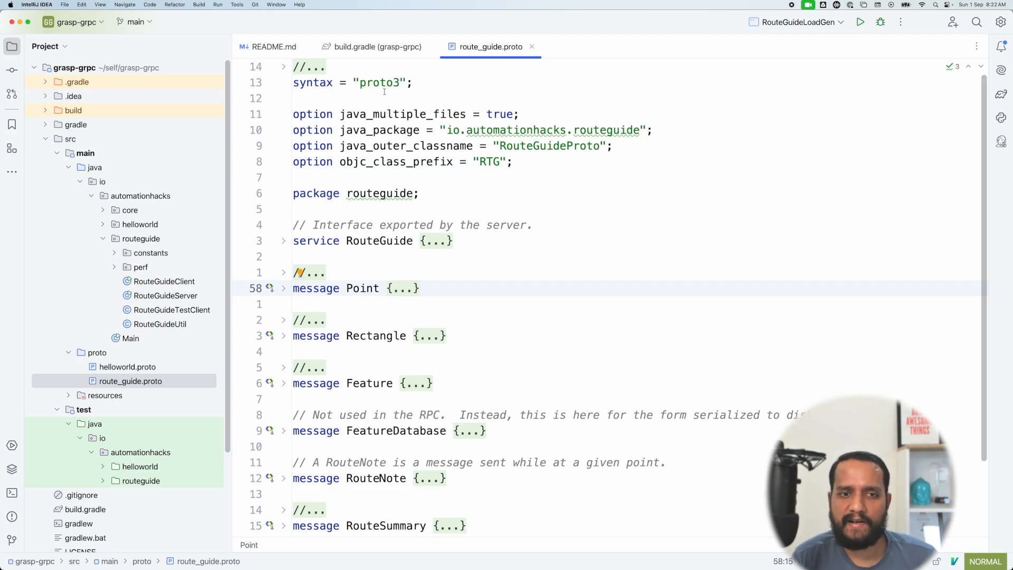
# Scroll route_guide.proto and select the java_outer_classname option line
pyautogui.scroll(-3)
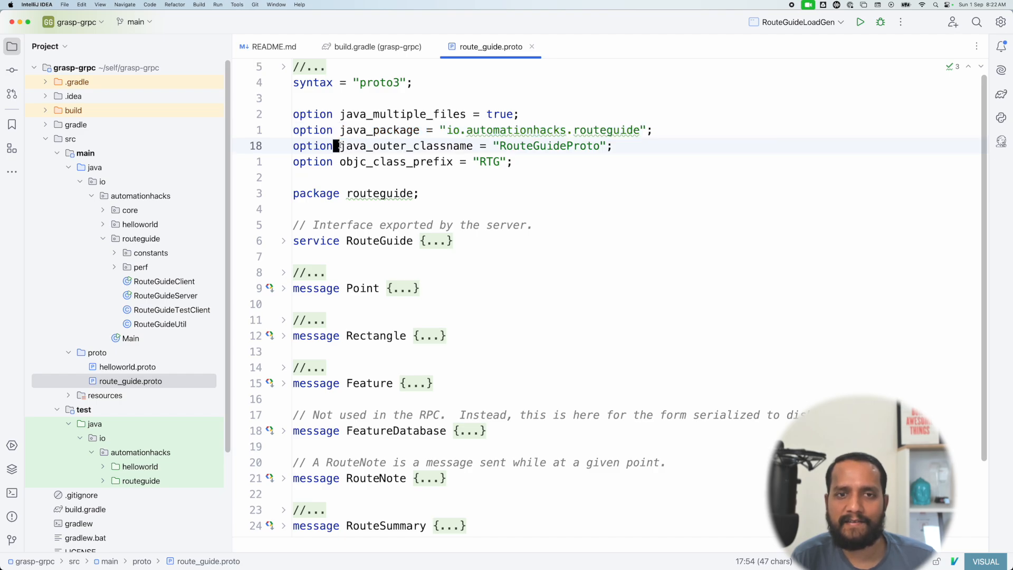
pyautogui.moveTo(339, 145); pyautogui.dragTo(612, 146)
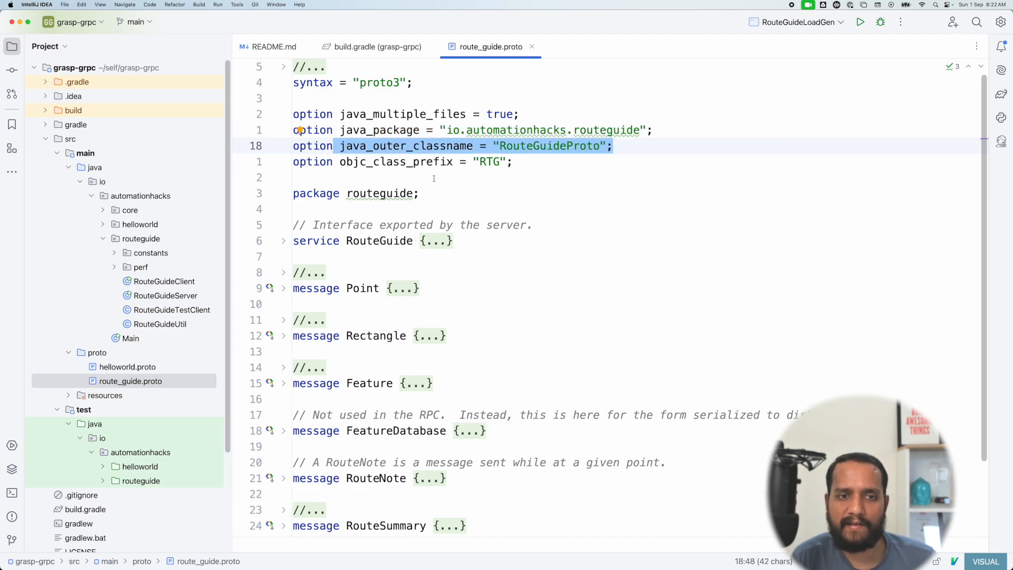
pyautogui.scroll(-3)
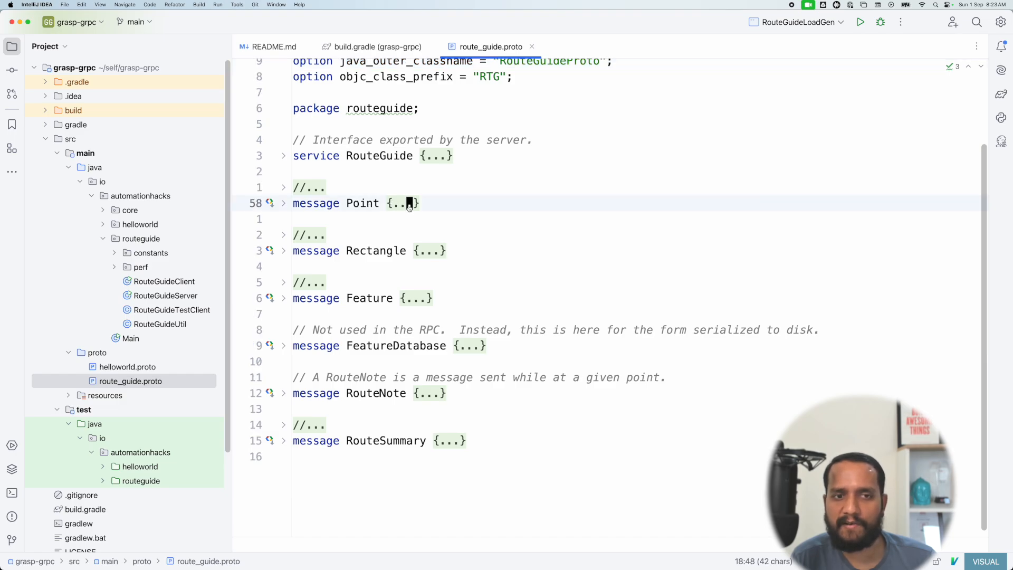
# Unfold the Point and Rectangle messages and scroll down to the Feature fields
pyautogui.click(284, 204)
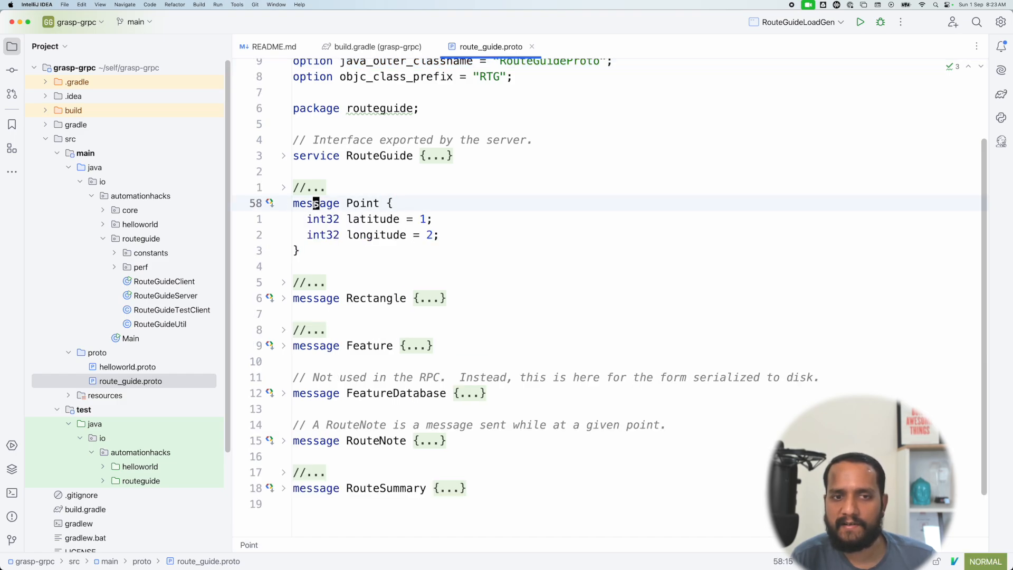
pyautogui.doubleClick(363, 204)
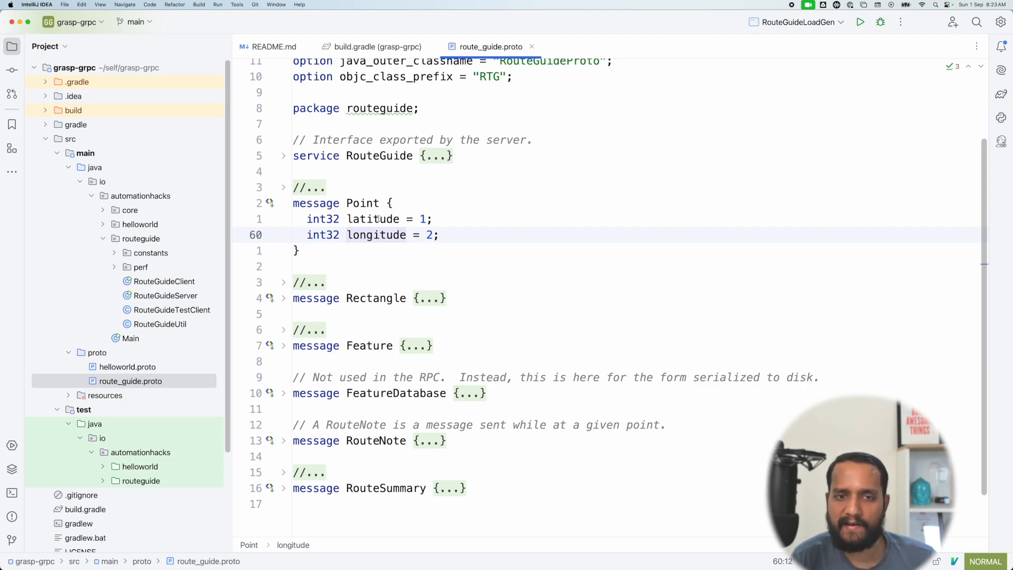
pyautogui.click(283, 298)
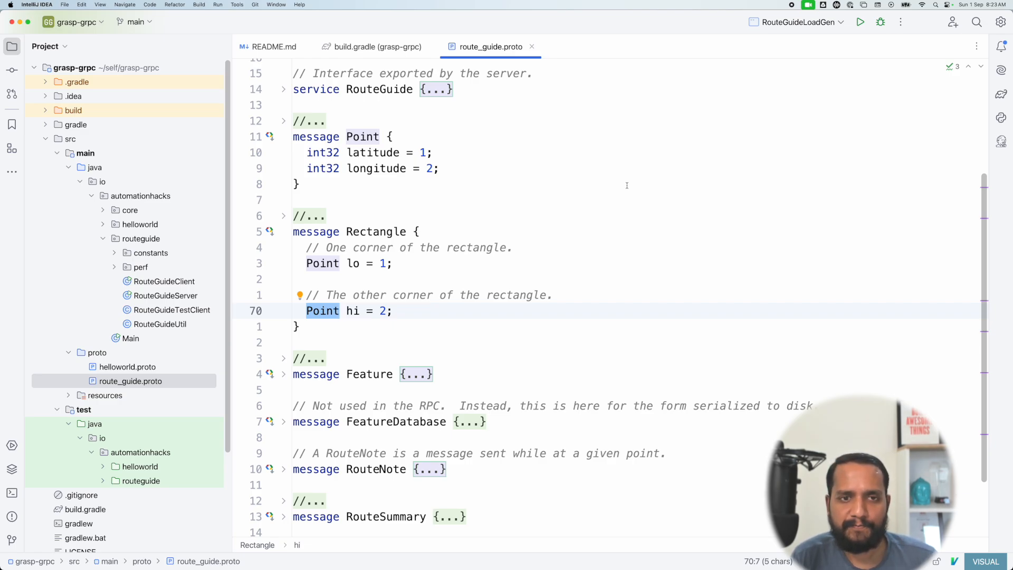
pyautogui.scroll(-3)
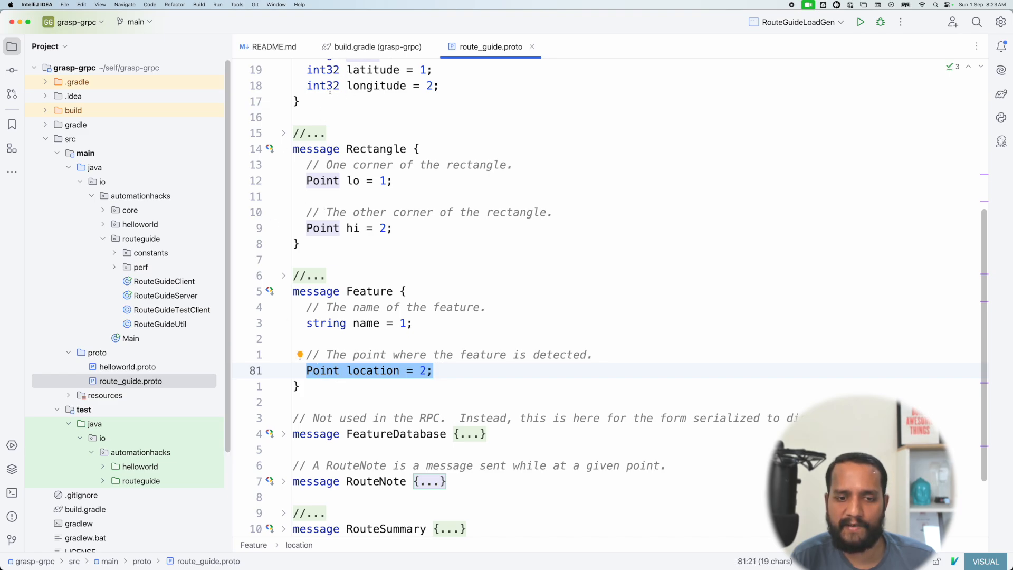
pyautogui.scroll(-3)
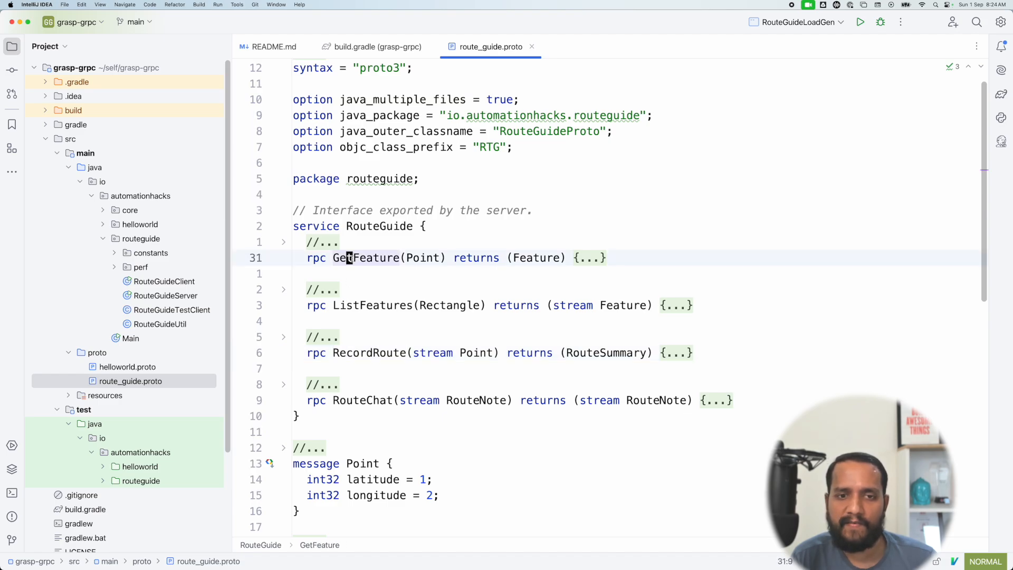
# Highlight GetFeature's Point request type and unfold the GetFeature rpc body
pyautogui.doubleClick(421, 257)
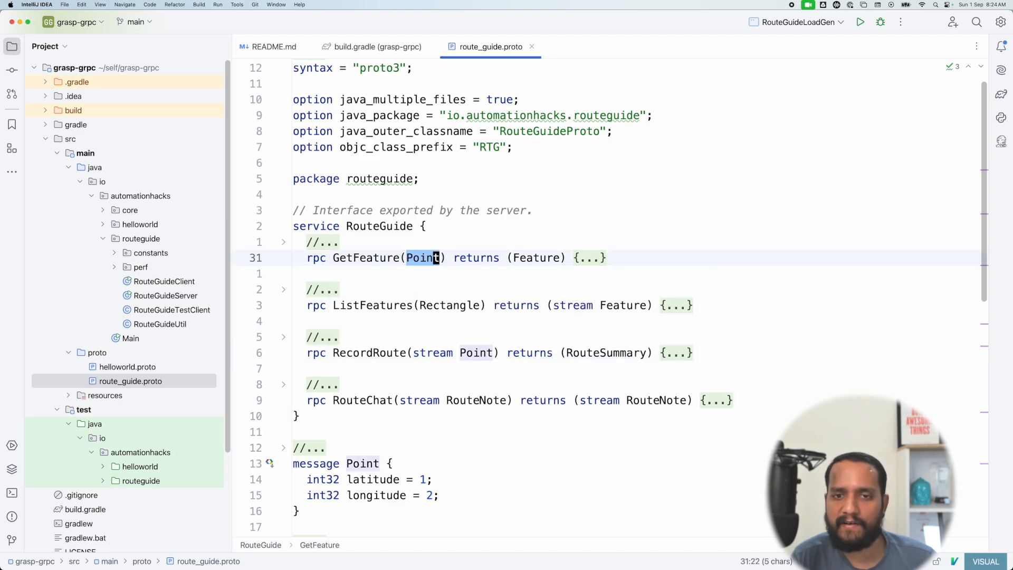
pyautogui.click(536, 257)
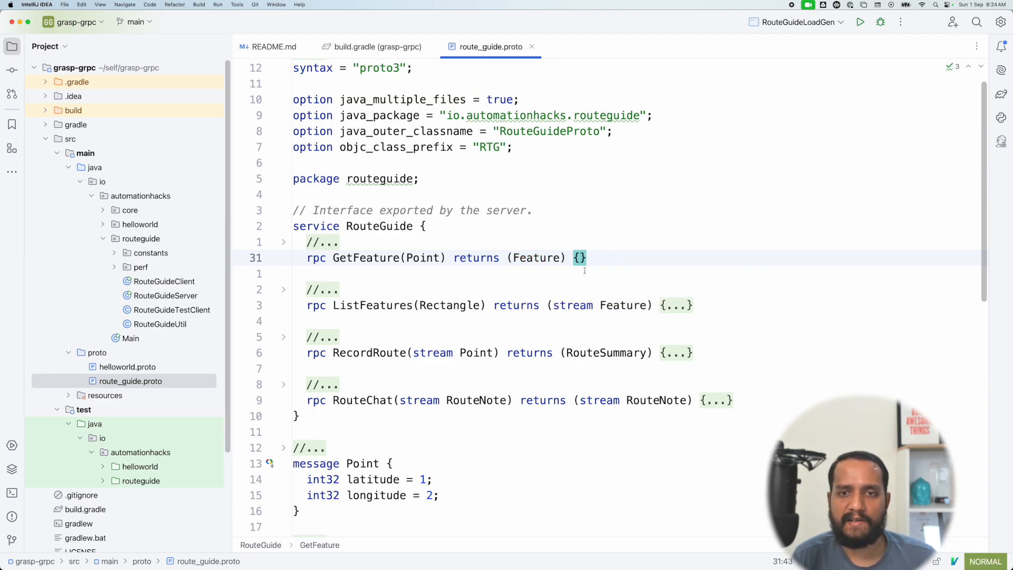
pyautogui.scroll(-3)
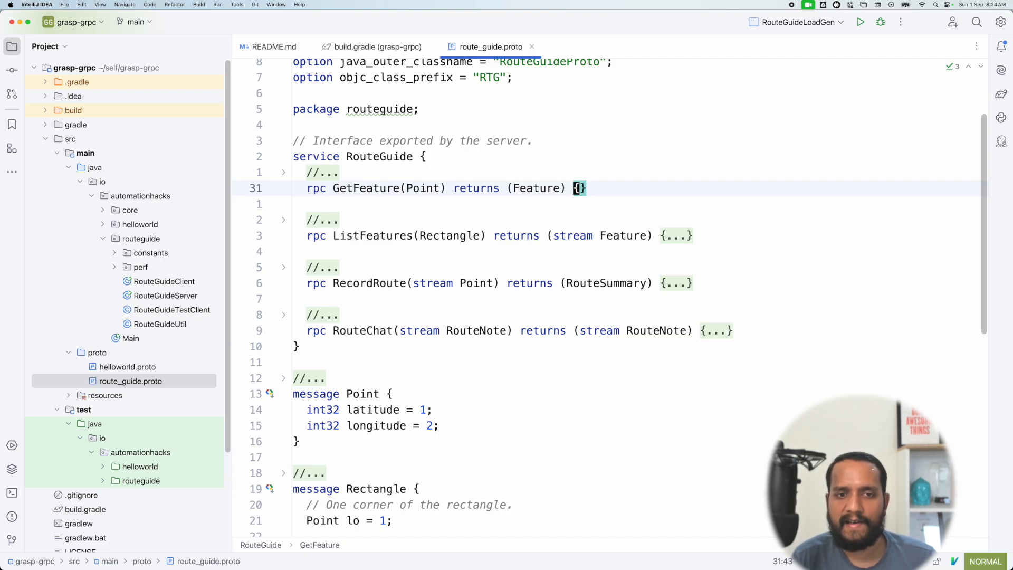
pyautogui.scroll(-3)
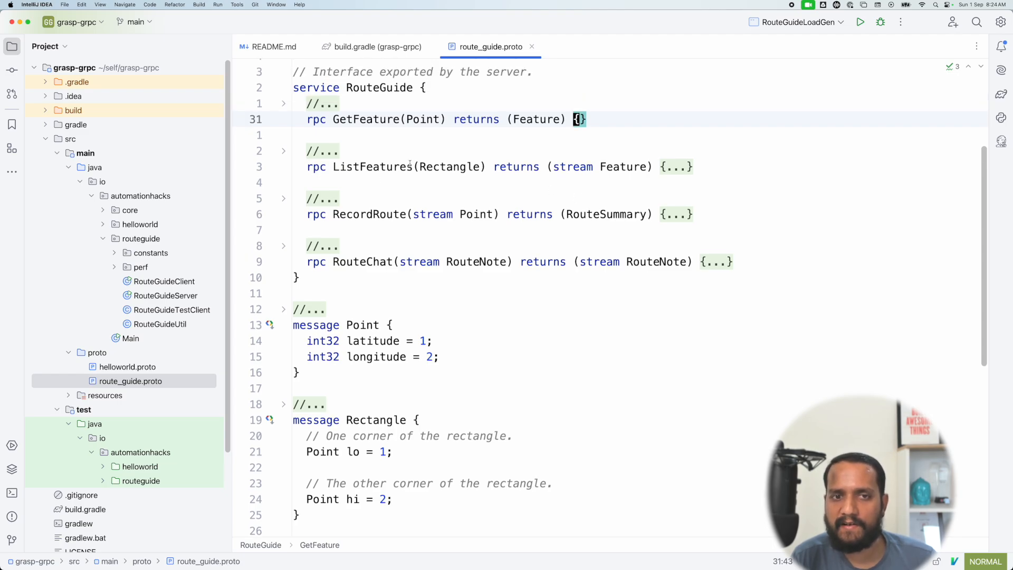
pyautogui.moveTo(387, 167)
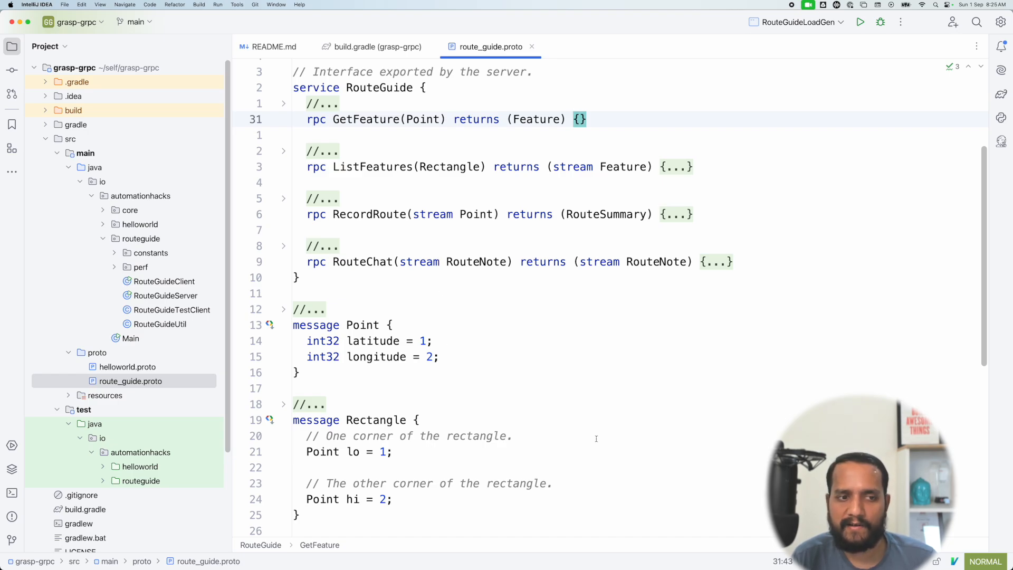
pyautogui.scroll(-3)
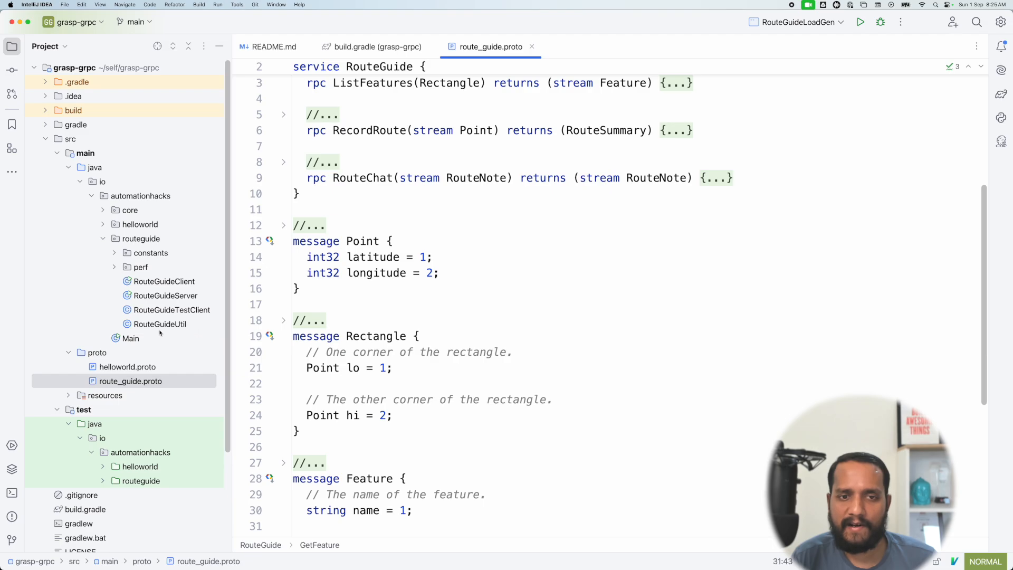
pyautogui.moveTo(424, 305)
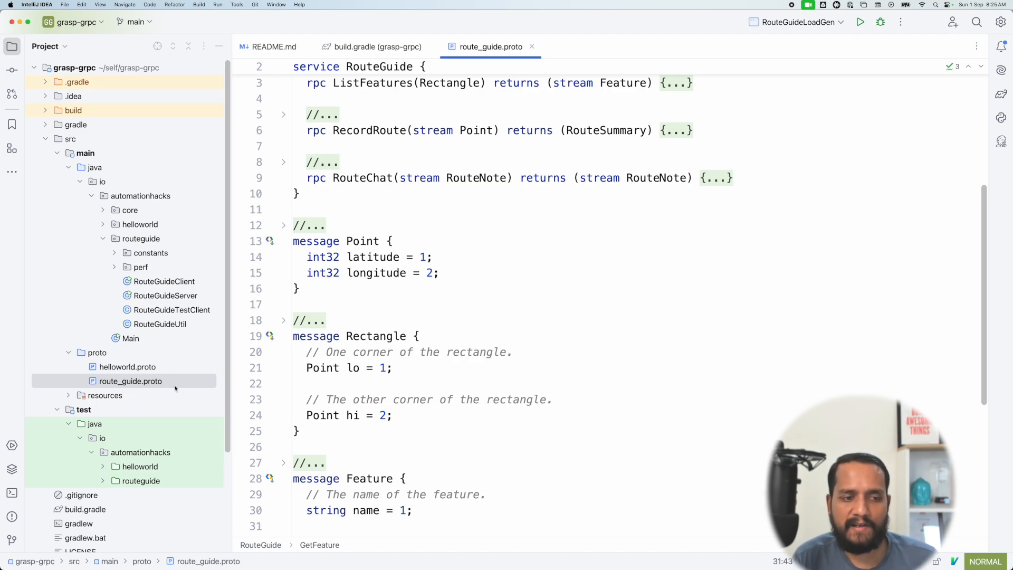
# Run README's ./gradlew installDist command in the project terminal, reaching BUILD SUCCESSFUL
pyautogui.scroll(-3)
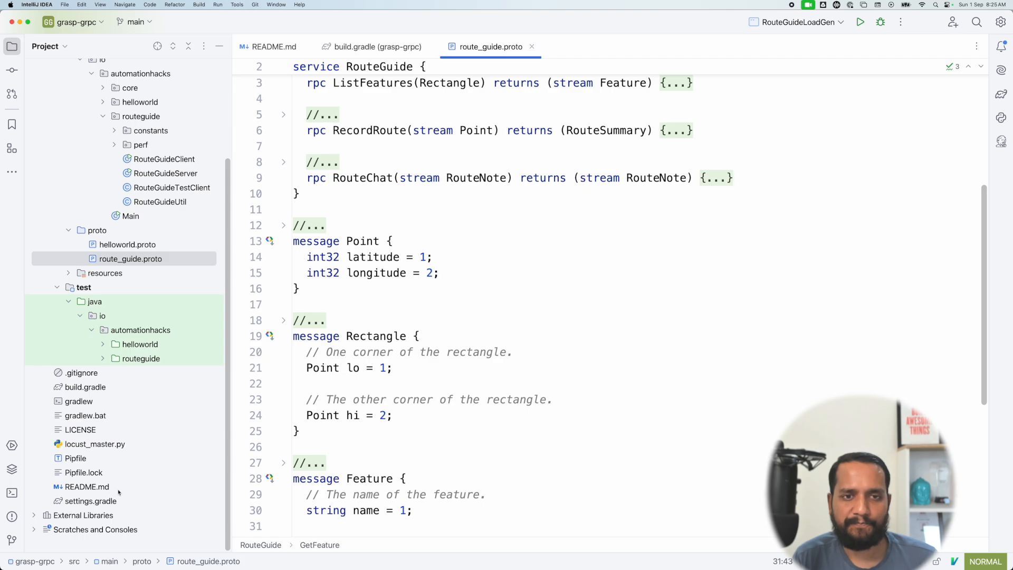
pyautogui.click(273, 47)
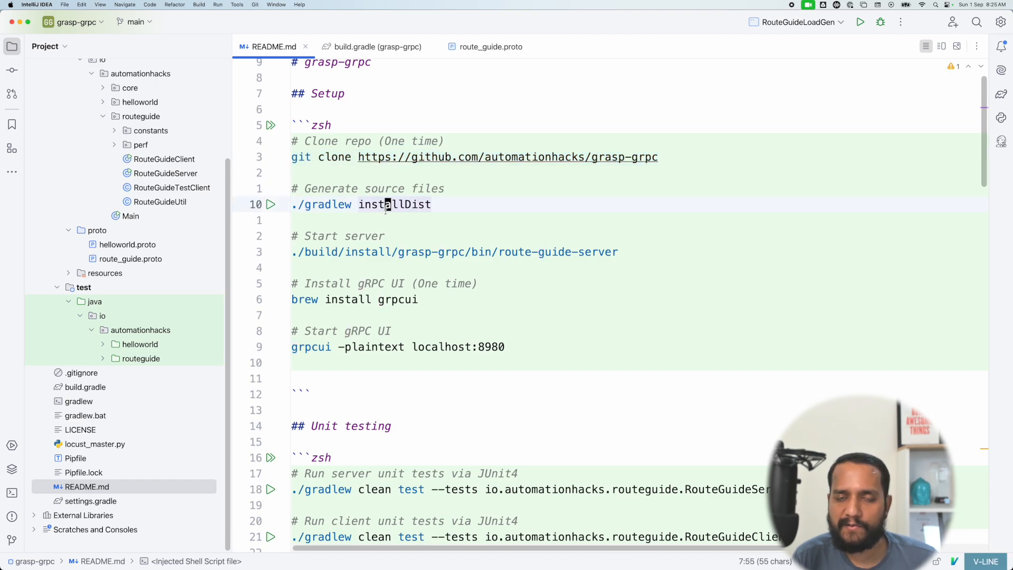
pyautogui.click(12, 494)
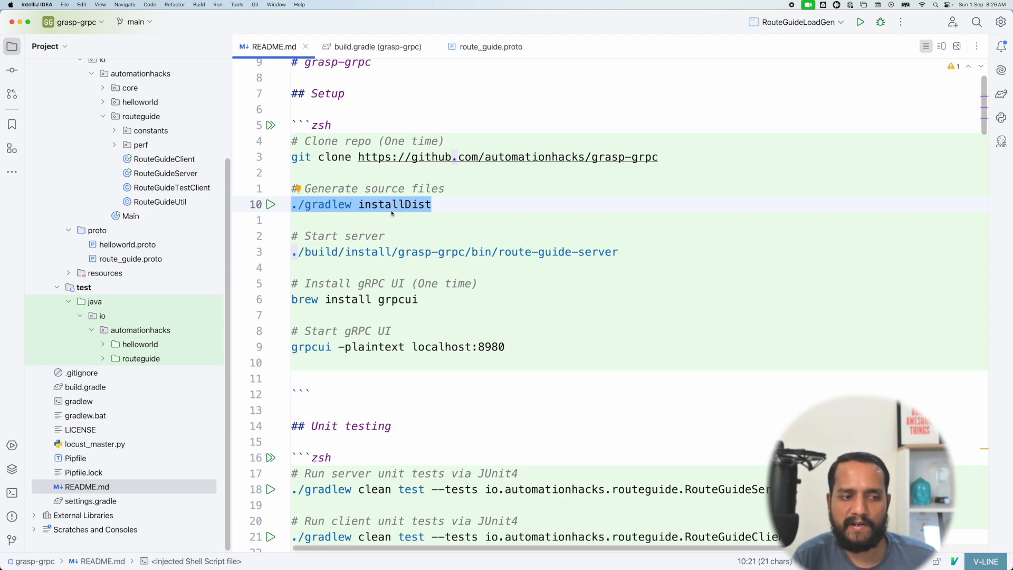
pyautogui.click(12, 494)
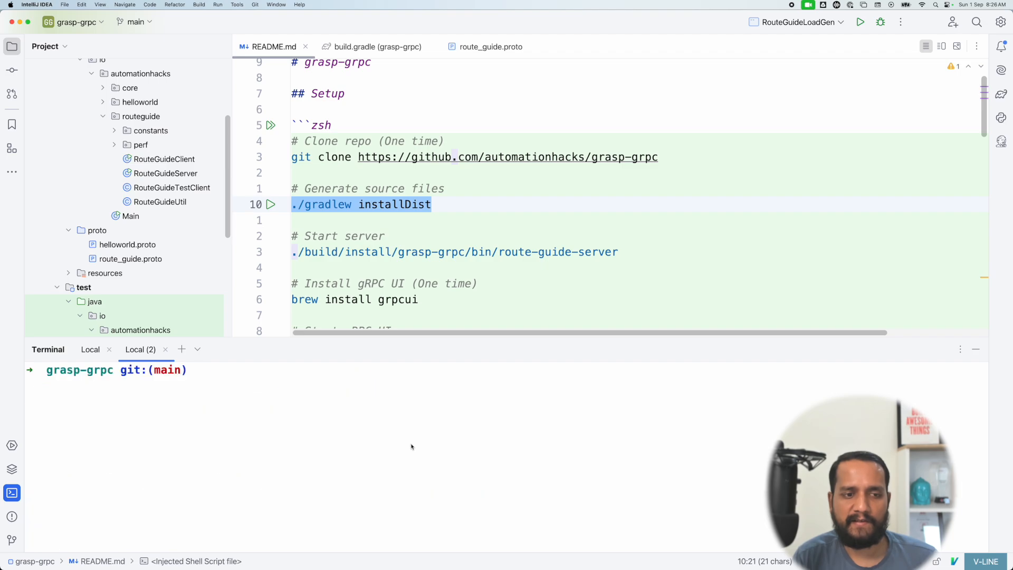
pyautogui.write('./gradlew installDist')
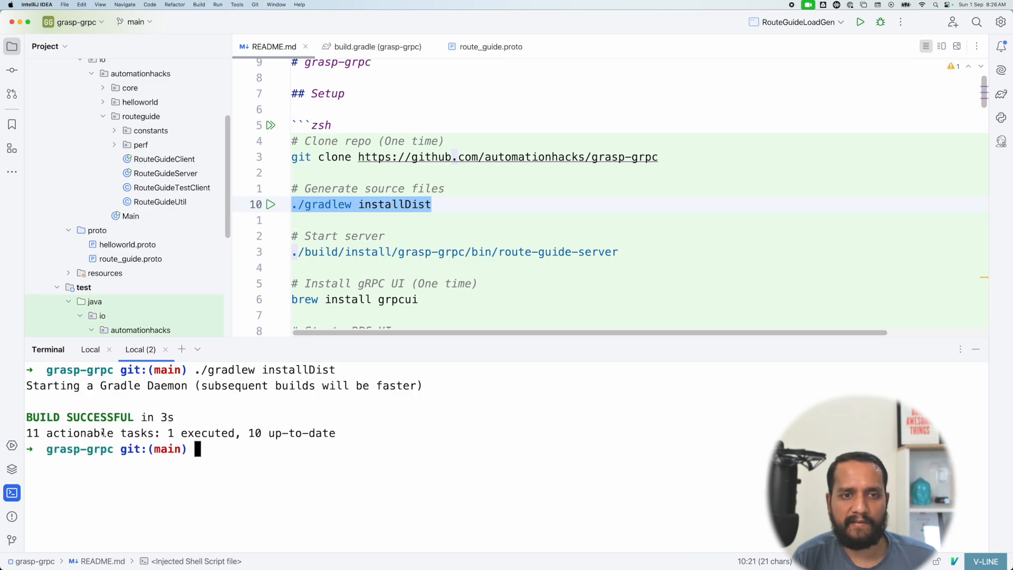
pyautogui.moveTo(216, 484)
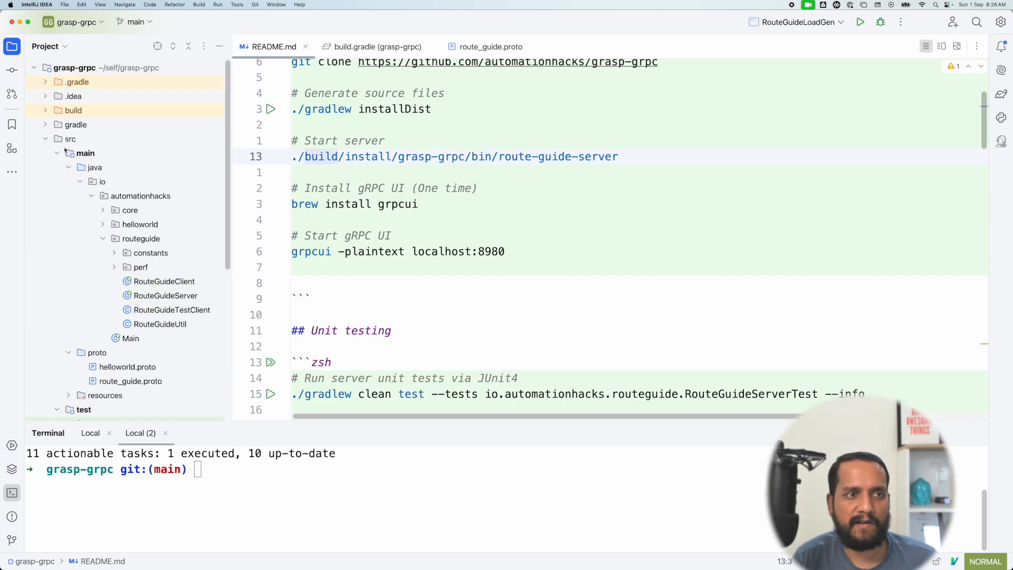
# Expand build > classes in the Project tree and open the generated Rectangle class
pyautogui.click(46, 111)
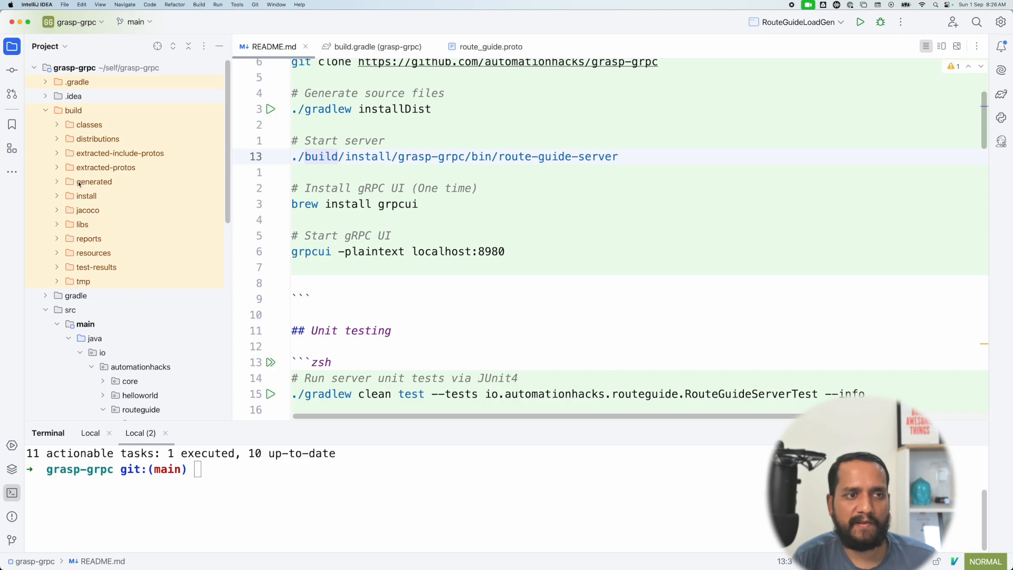
pyautogui.click(58, 125)
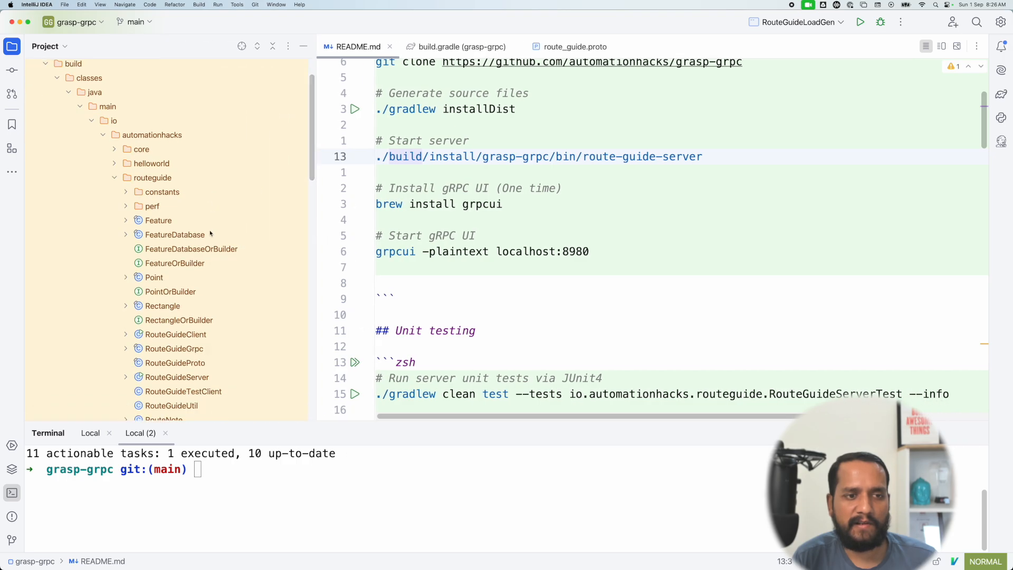
pyautogui.scroll(-3)
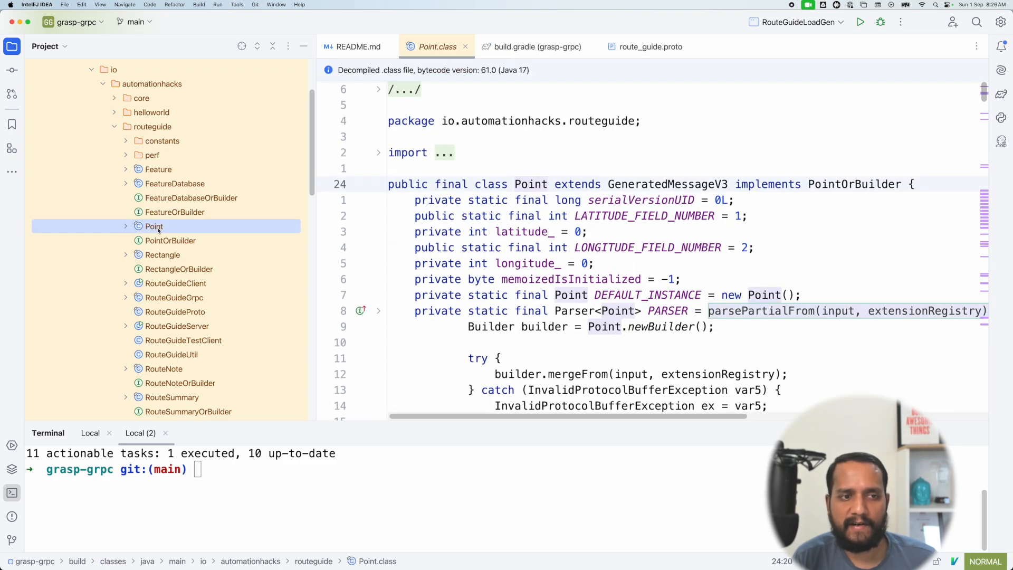
pyautogui.click(162, 255)
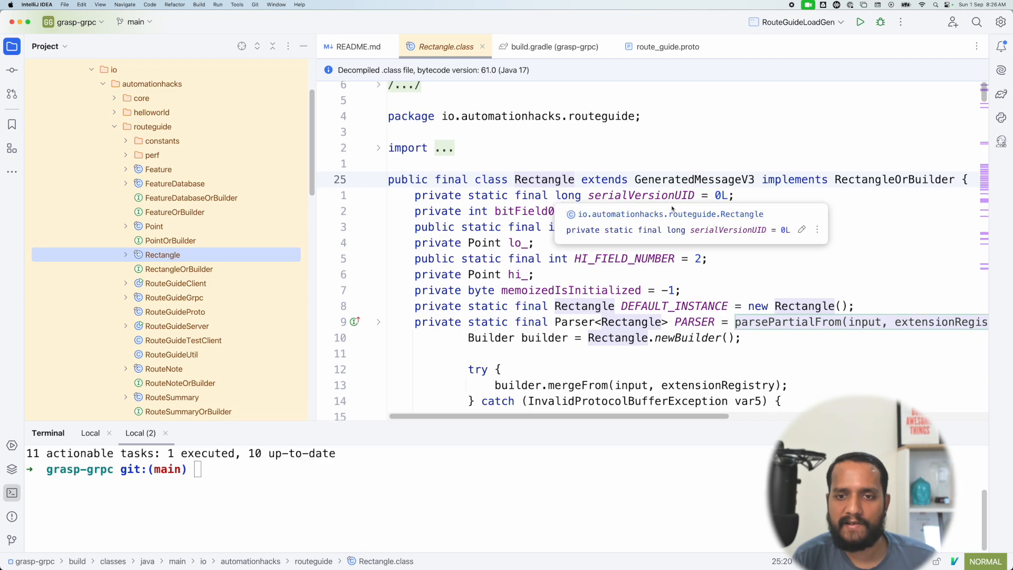
# Browse Rectangle's decompiled accessors, selecting hasLo, then return to the README
pyautogui.scroll(-3)
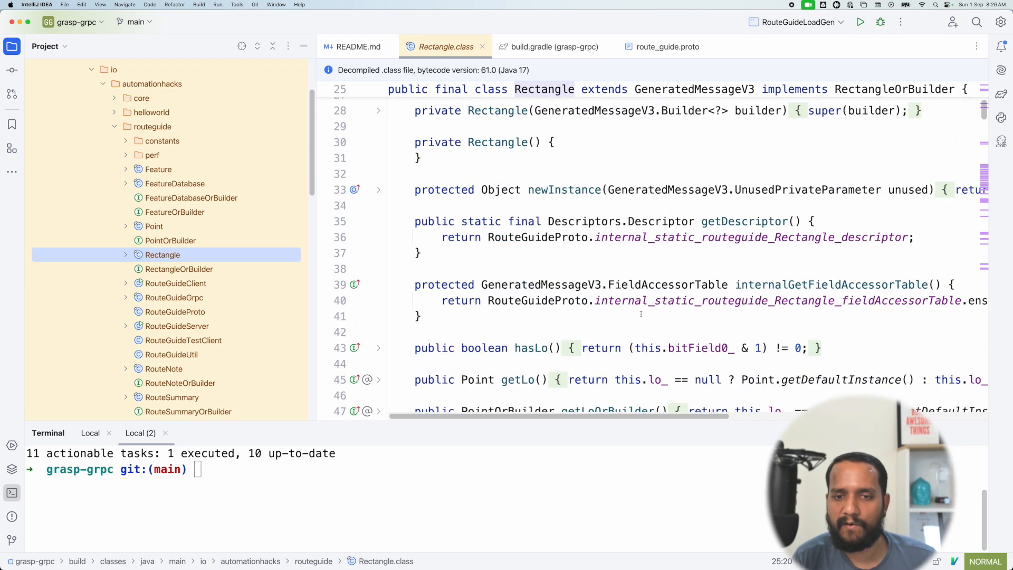
pyautogui.scroll(-3)
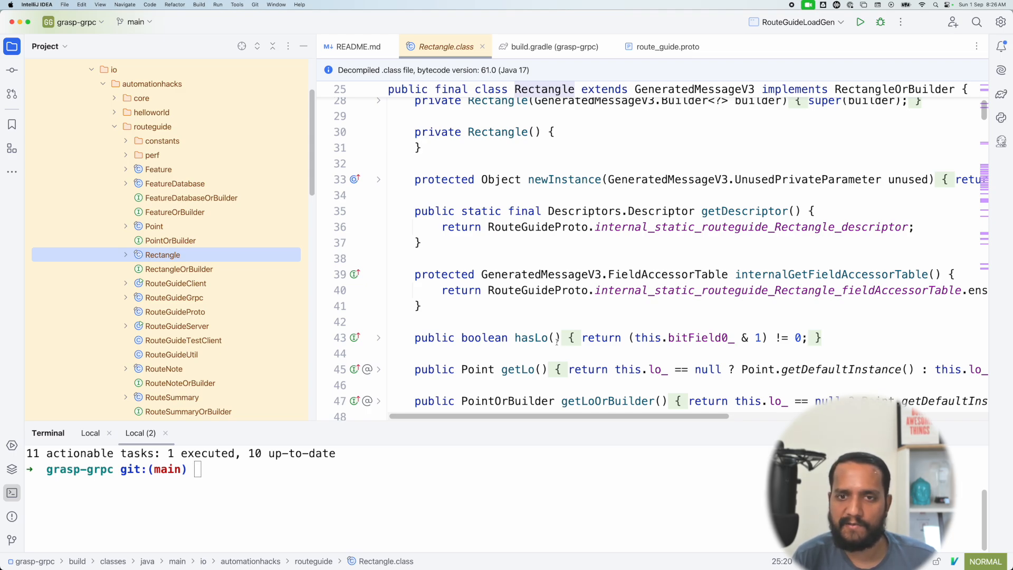
pyautogui.doubleClick(564, 180)
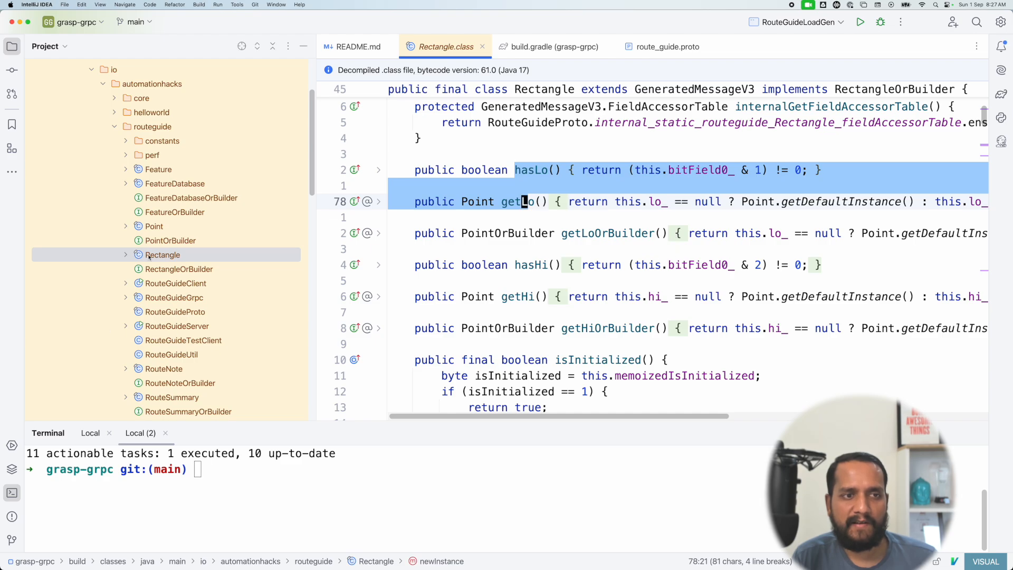
pyautogui.scroll(-3)
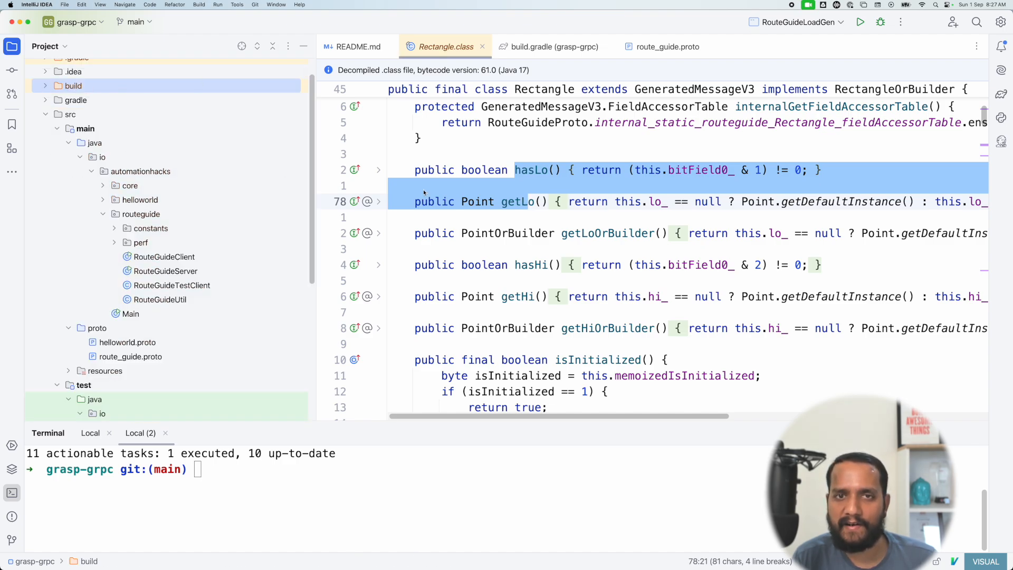
pyautogui.click(361, 47)
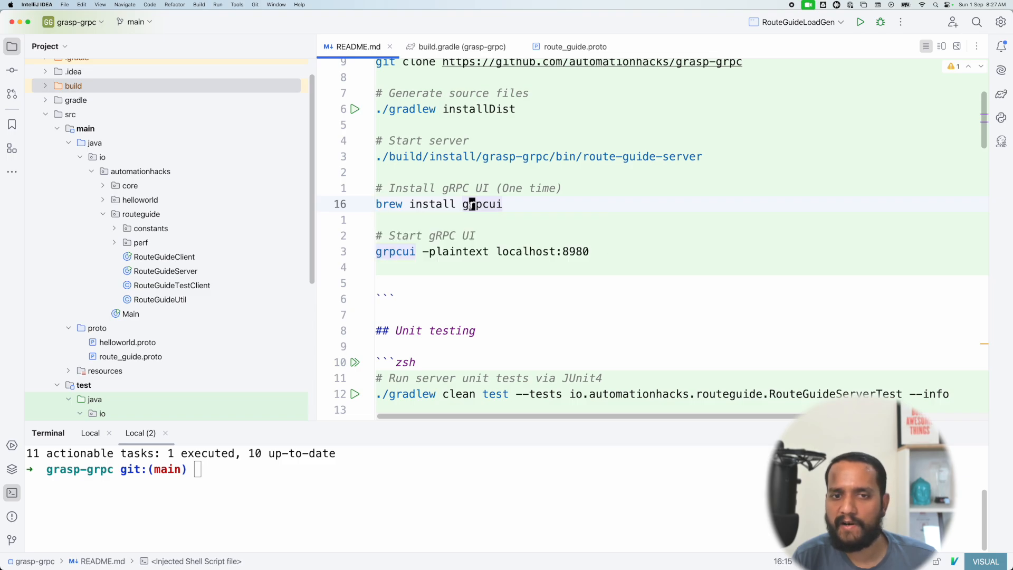
# Start the route guide server on port 8980 and launch grpcui -plaintext localhost:8980
pyautogui.doubleClick(480, 204)
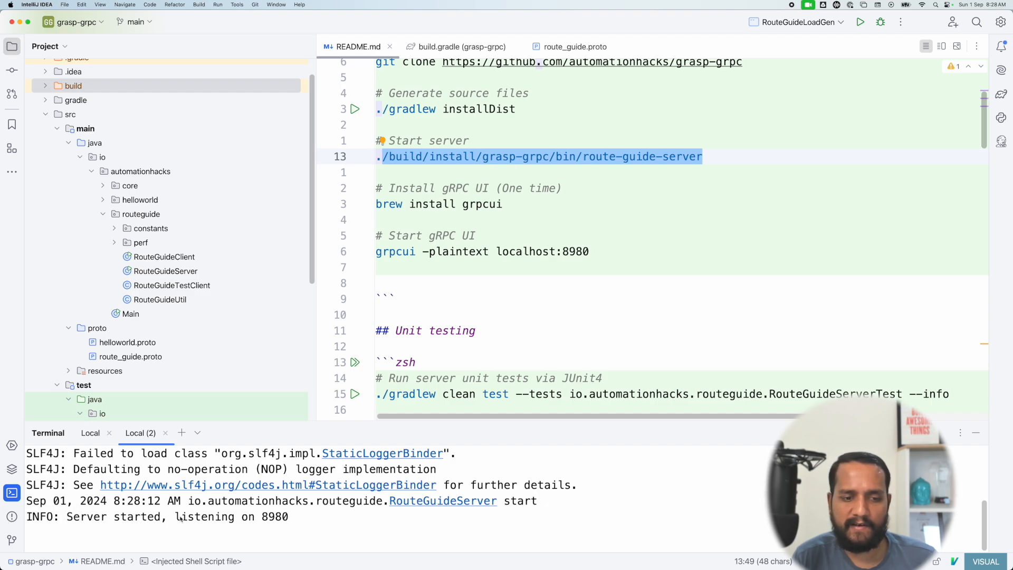
pyautogui.moveTo(174, 516); pyautogui.dragTo(289, 516)
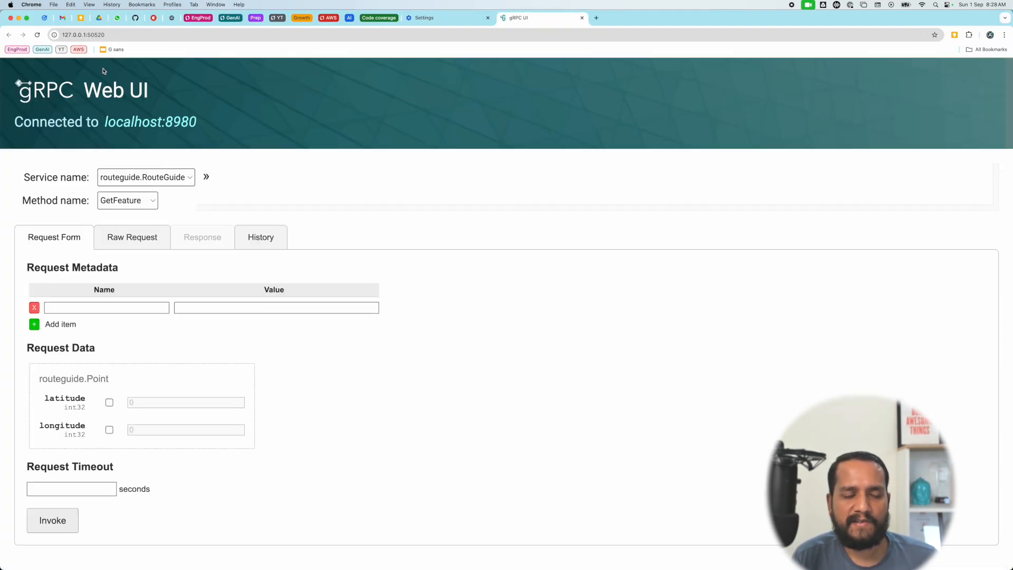
pyautogui.moveTo(221, 148)
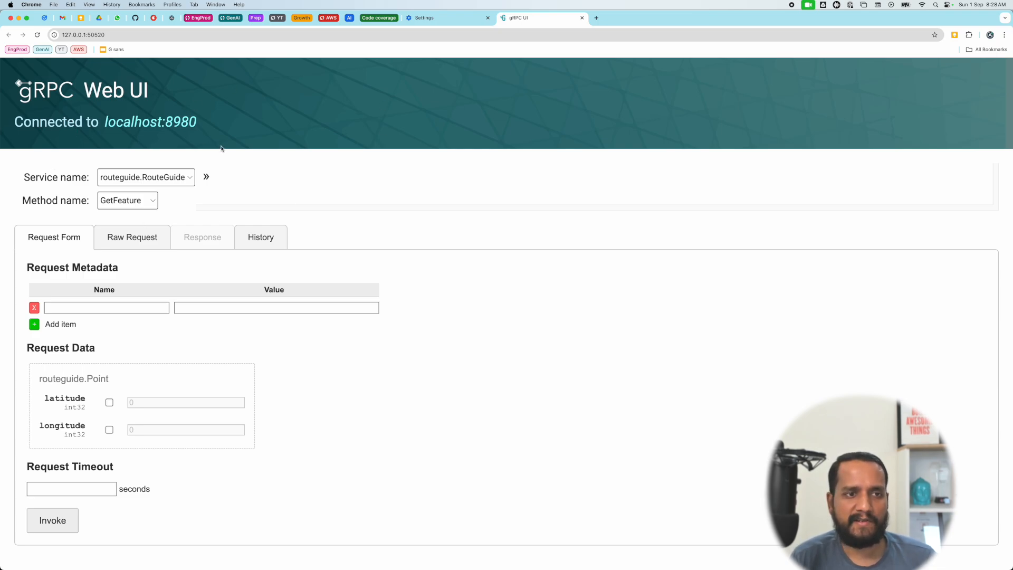
# Select the routeguide.RouteGuide service and its GetFeature method
pyautogui.click(146, 178)
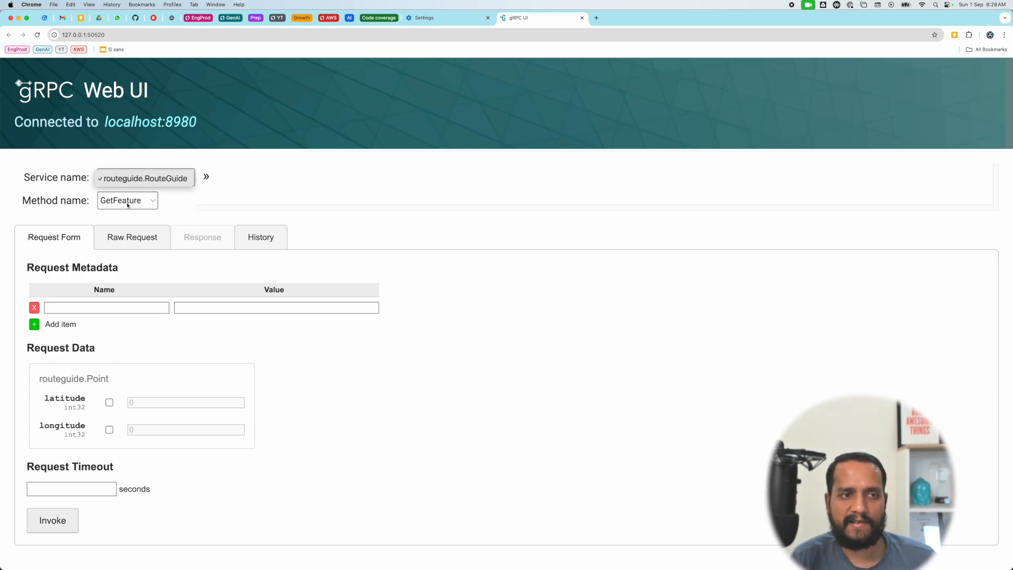
pyautogui.click(128, 201)
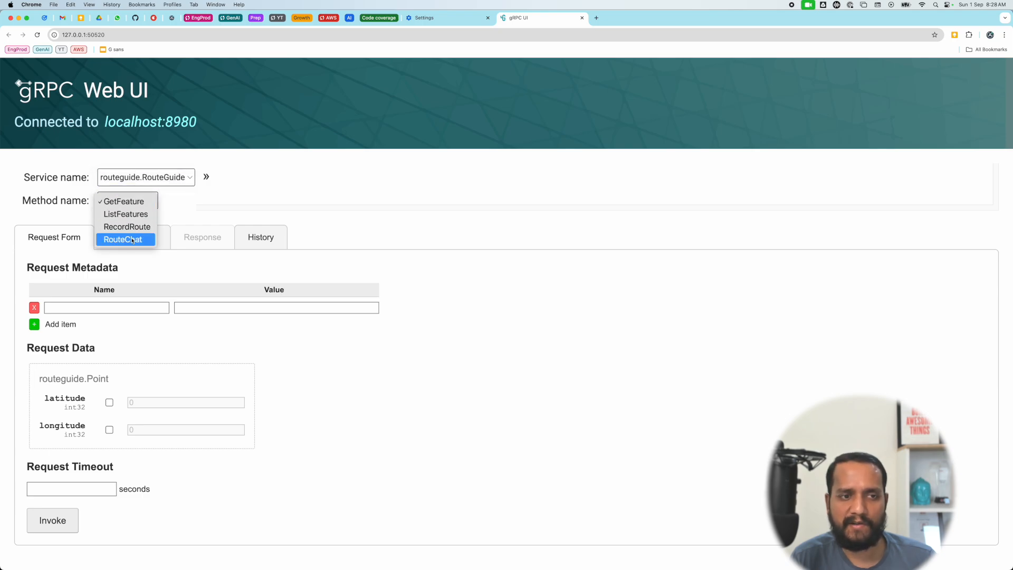
pyautogui.click(125, 201)
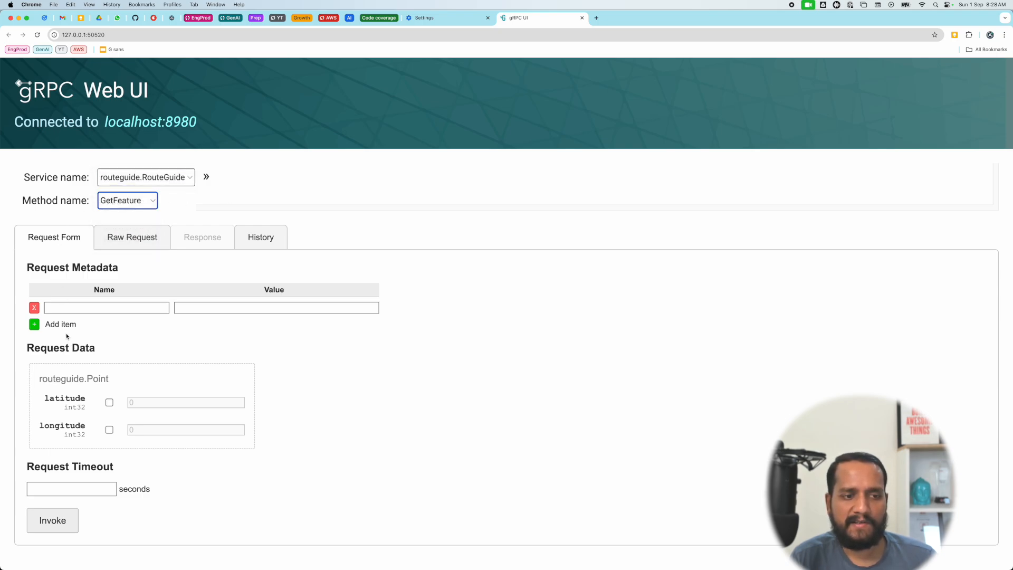
pyautogui.moveTo(242, 415)
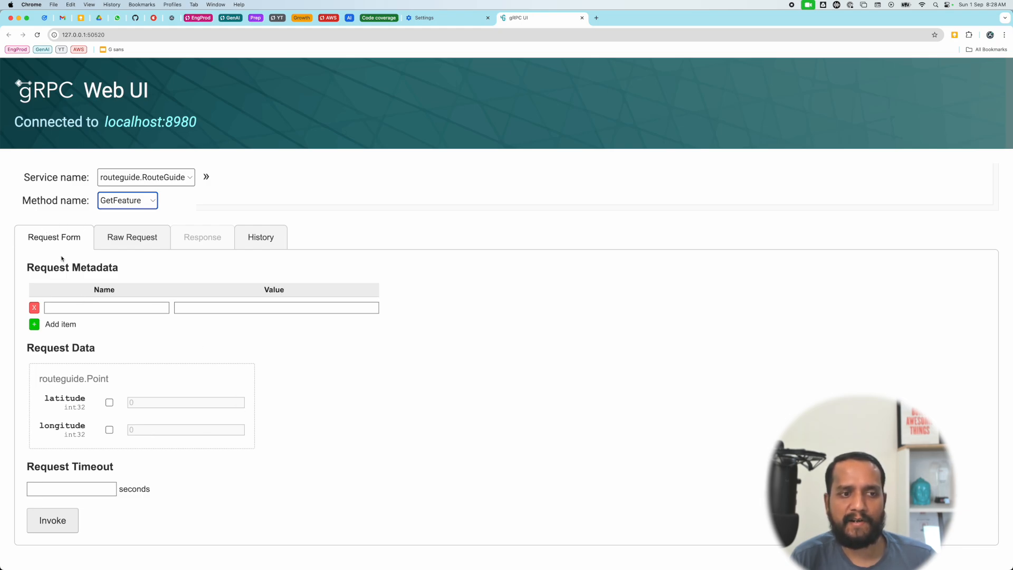
pyautogui.click(106, 307)
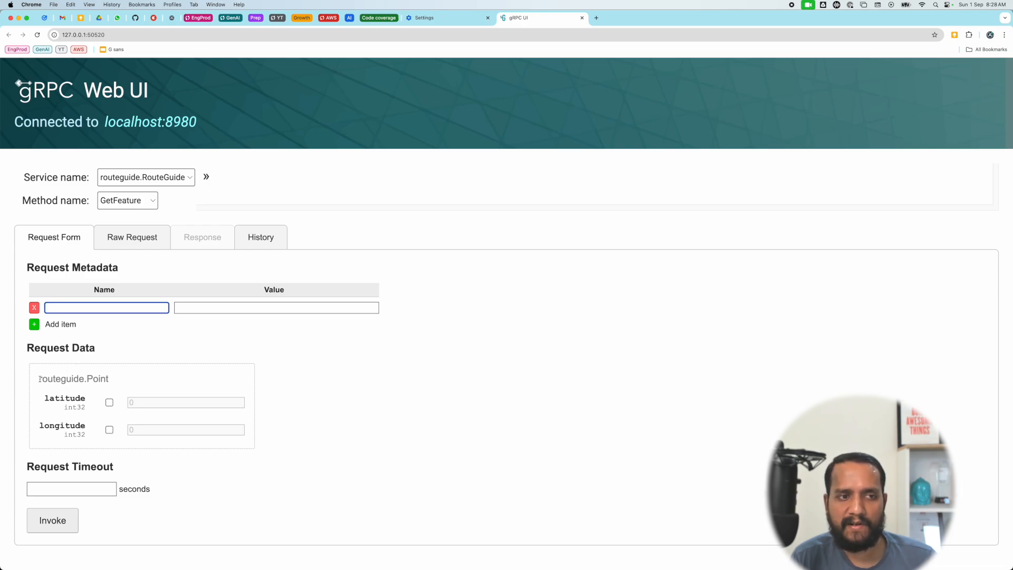
# Invoke GetFeature with zero latitude and longitude and inspect the empty-name response
pyautogui.doubleClick(74, 379)
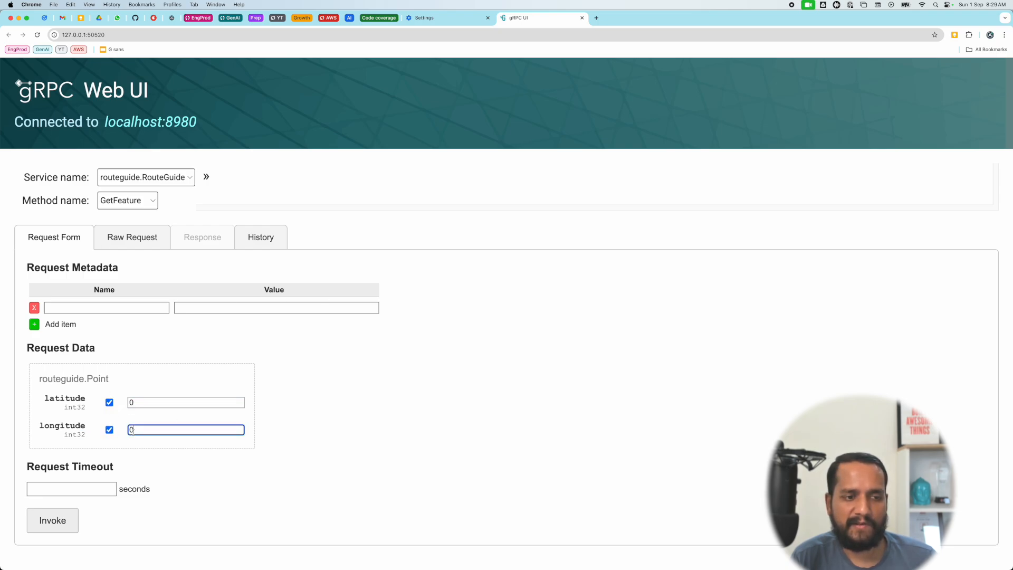
pyautogui.click(52, 520)
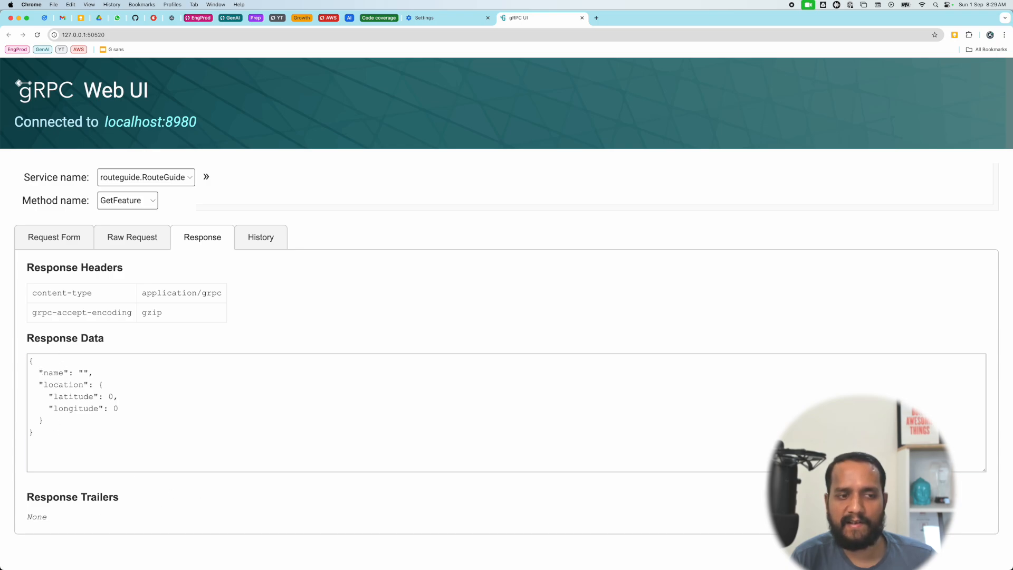
pyautogui.doubleClick(61, 373)
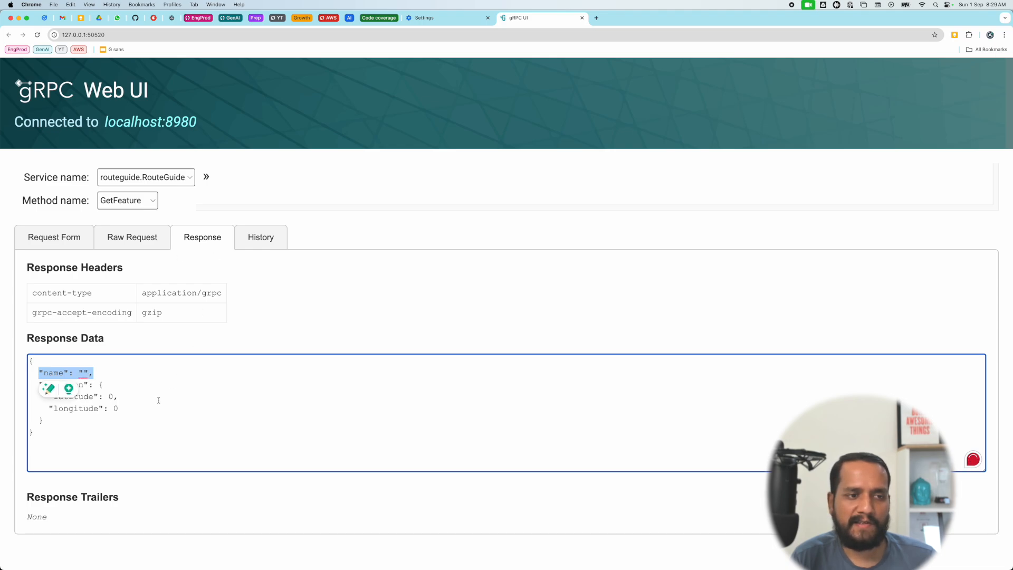
pyautogui.moveTo(112, 290)
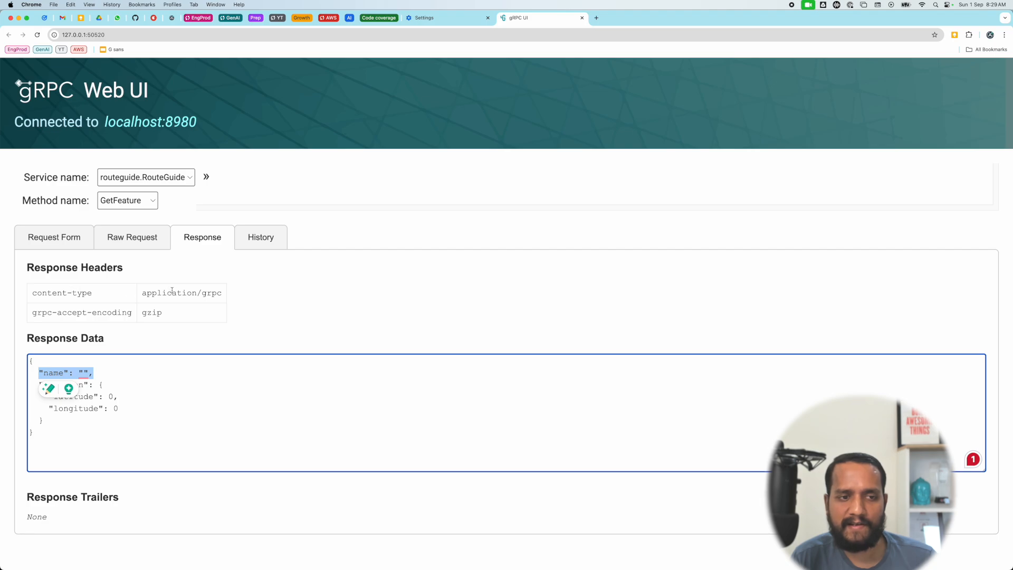
pyautogui.doubleClick(182, 293)
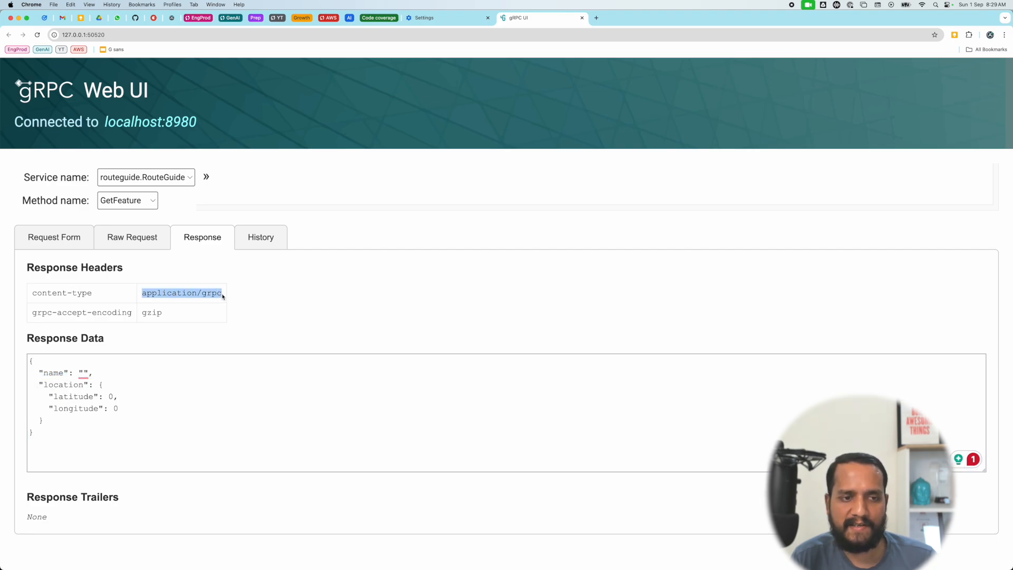
pyautogui.moveTo(79, 534)
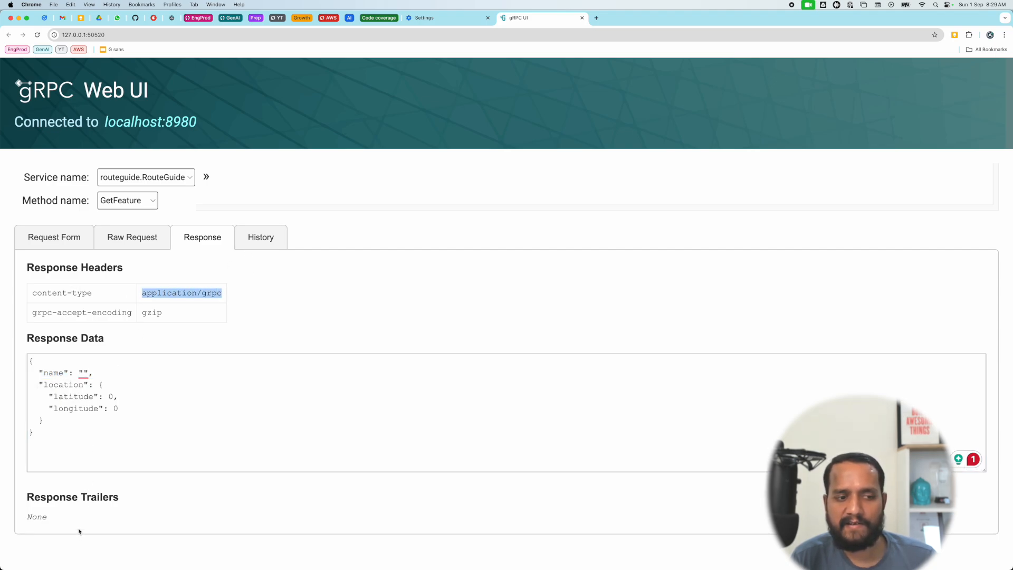
pyautogui.moveTo(244, 280)
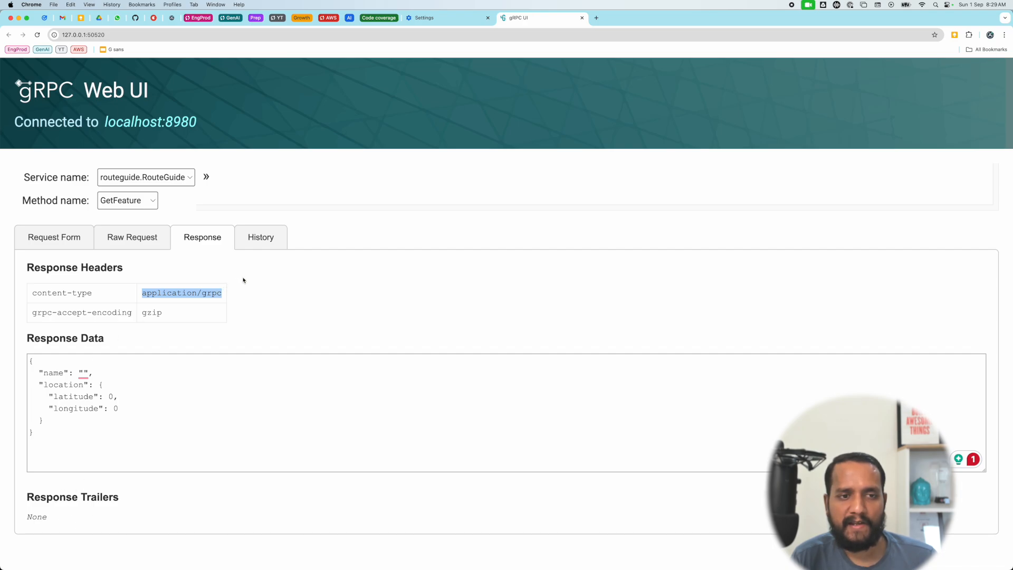
# Check the History and Raw Request views for the OK GetFeature call, then return to the form
pyautogui.click(260, 237)
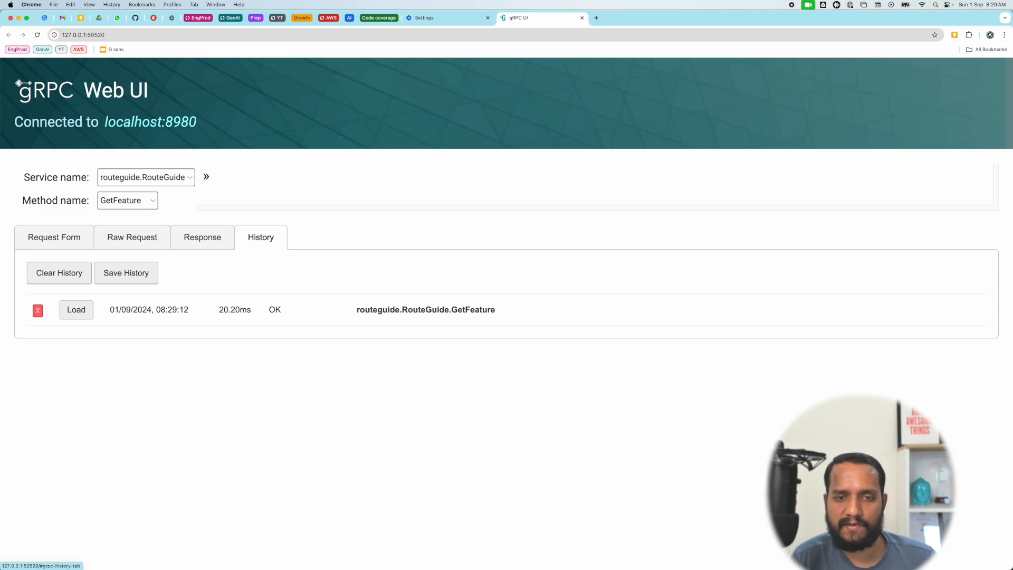
pyautogui.moveTo(105, 306)
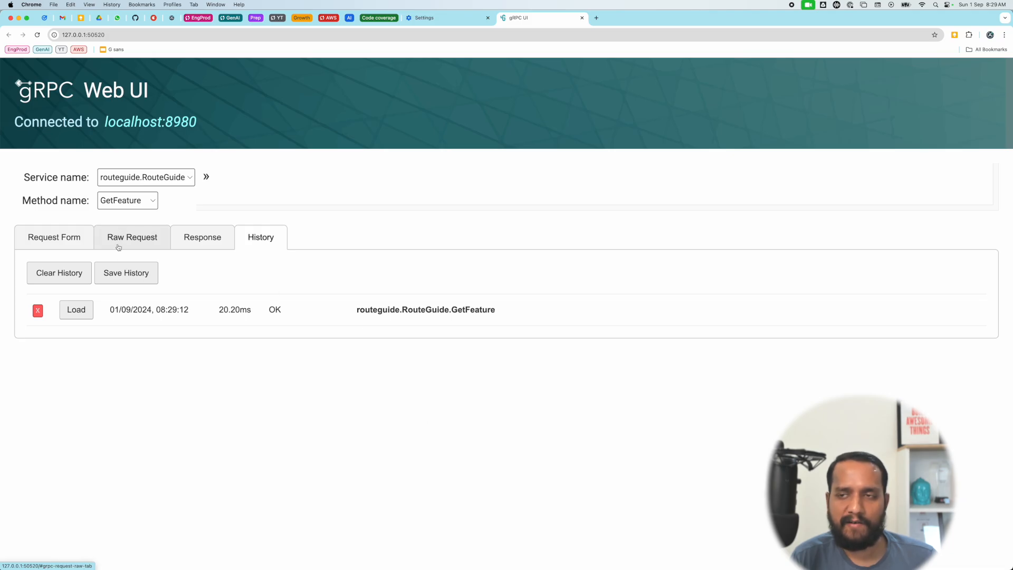
pyautogui.click(132, 237)
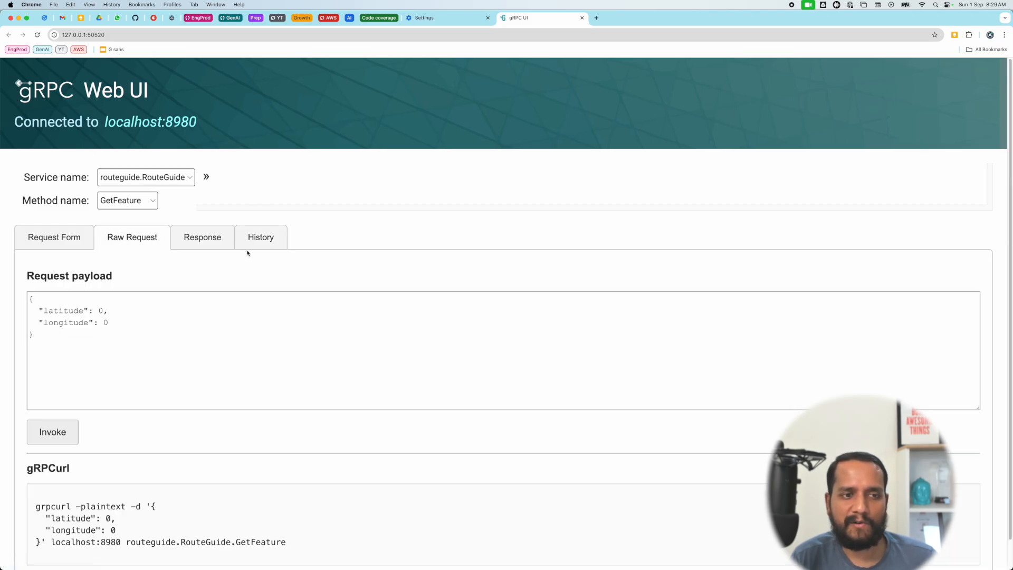
pyautogui.click(53, 237)
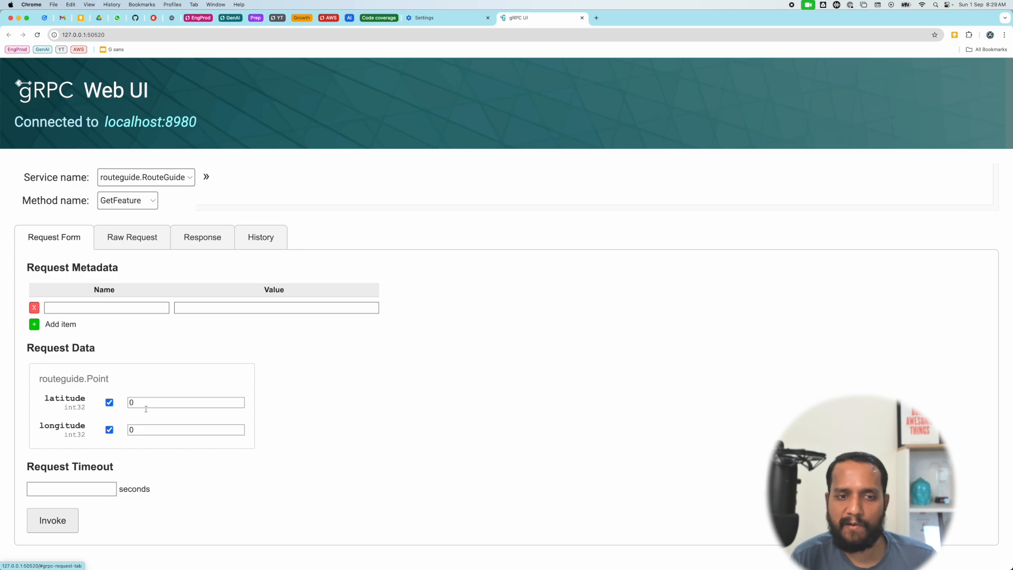
pyautogui.moveTo(674, 564)
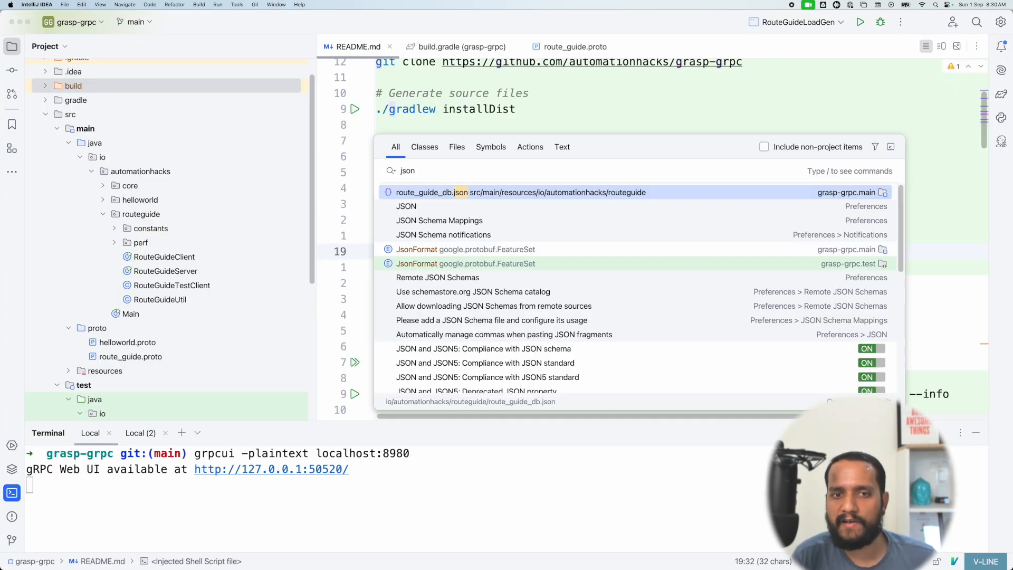
# Copy latitude 413700272 from the Chester entry in route_guide_db.json
pyautogui.click(431, 192)
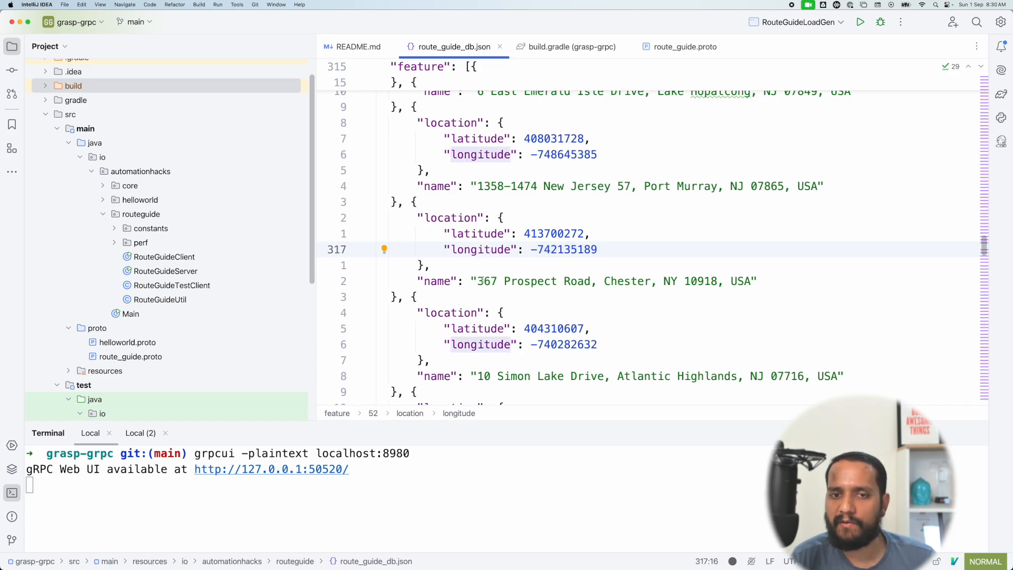
pyautogui.doubleClick(554, 234)
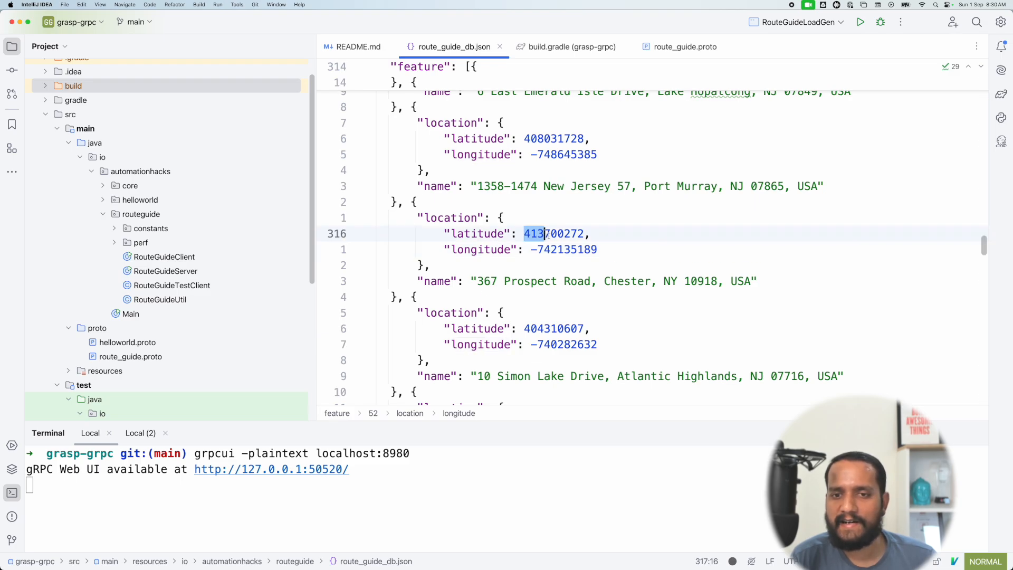
pyautogui.doubleClick(553, 233)
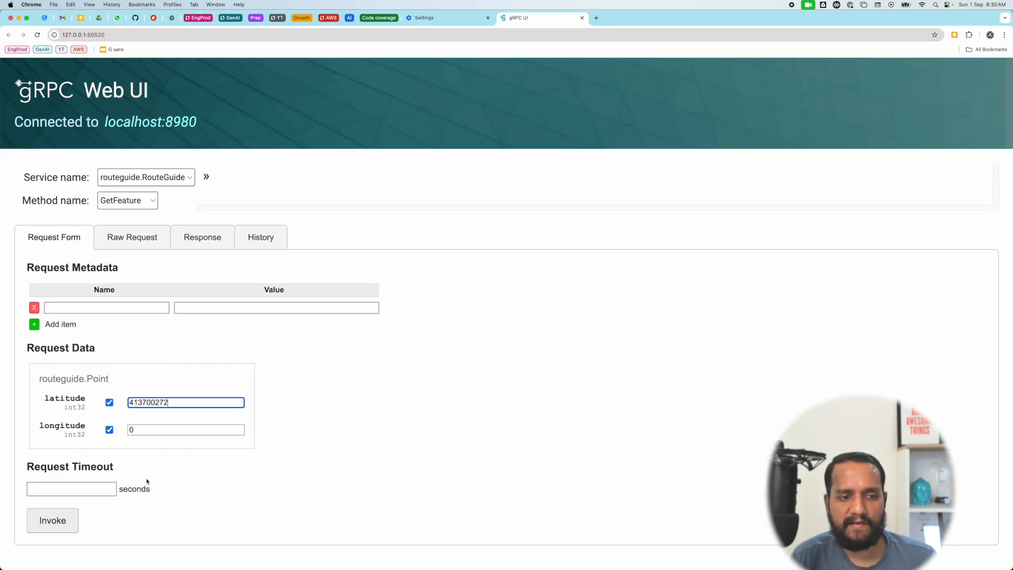
pyautogui.write('-742135189')
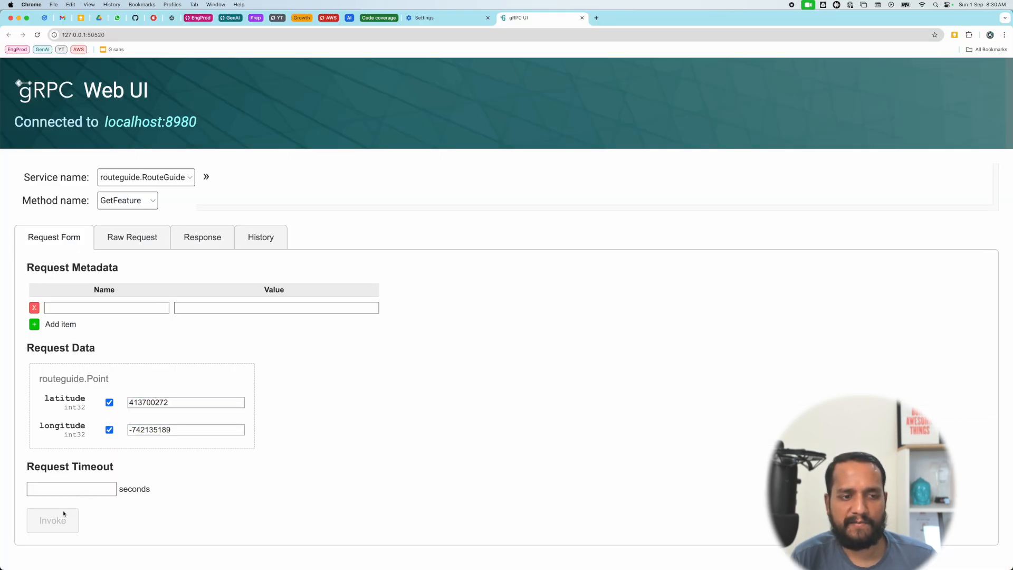
pyautogui.click(51, 521)
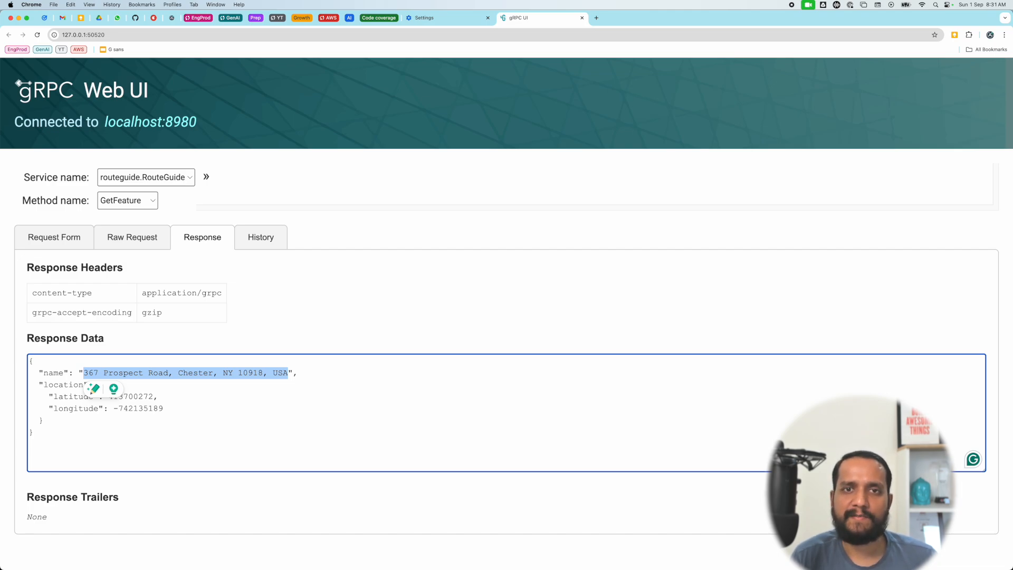
pyautogui.moveTo(543, 280)
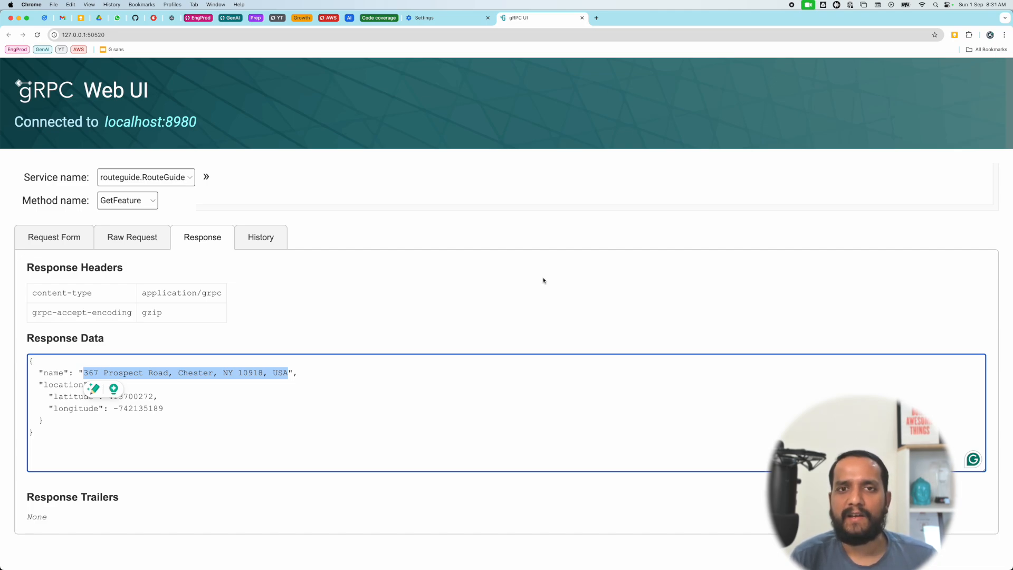